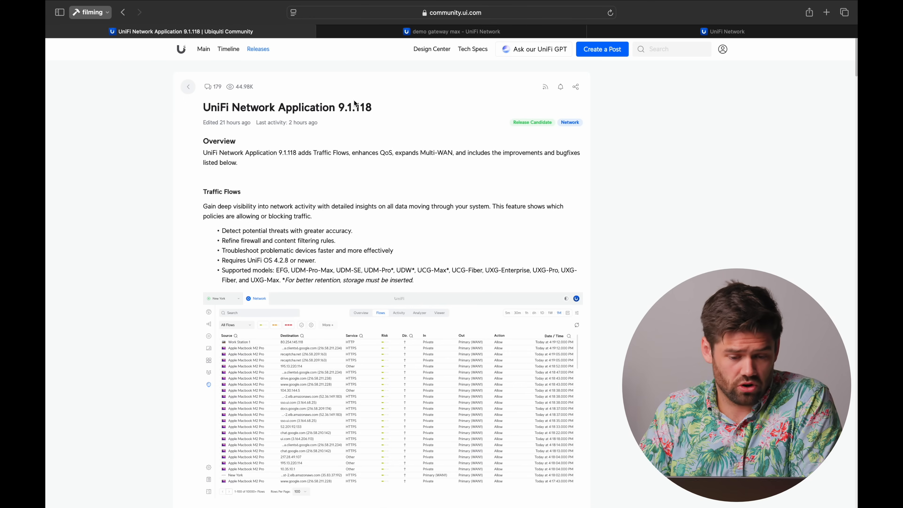
mouse_move(515, 121)
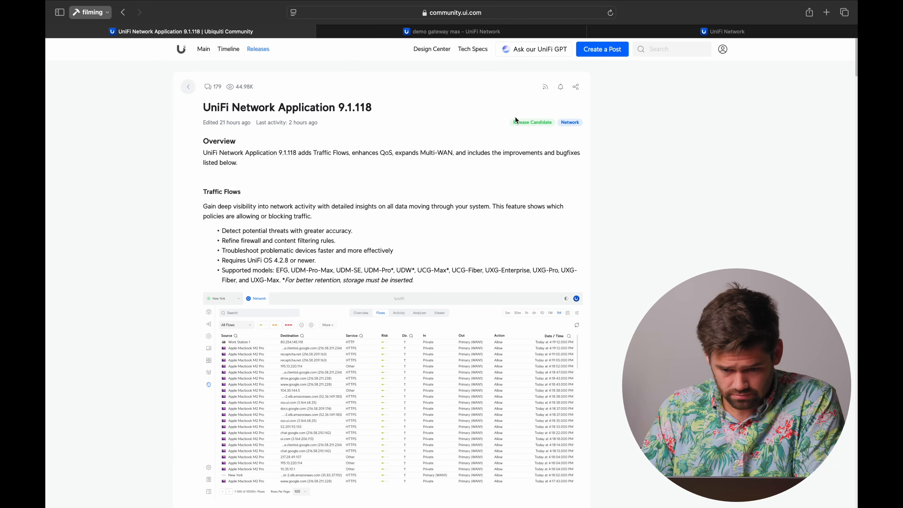
mouse_move(554, 101)
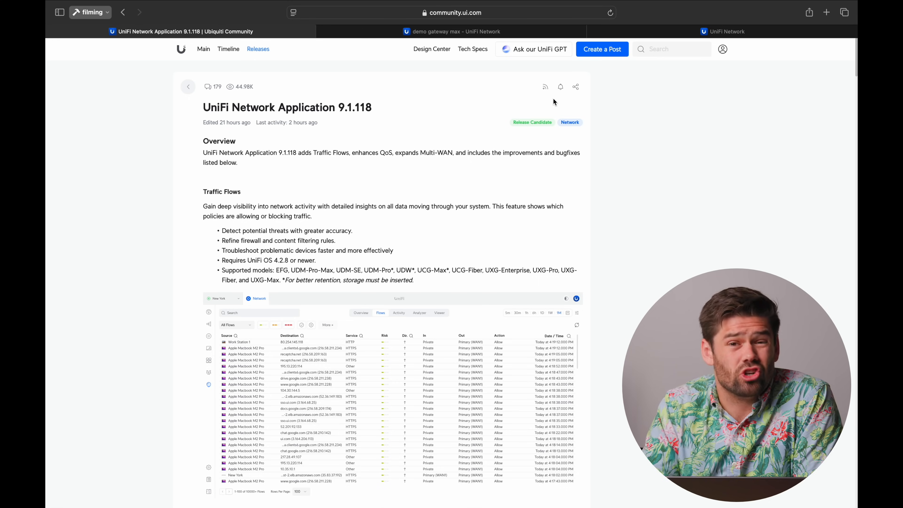
mouse_move(500, 83)
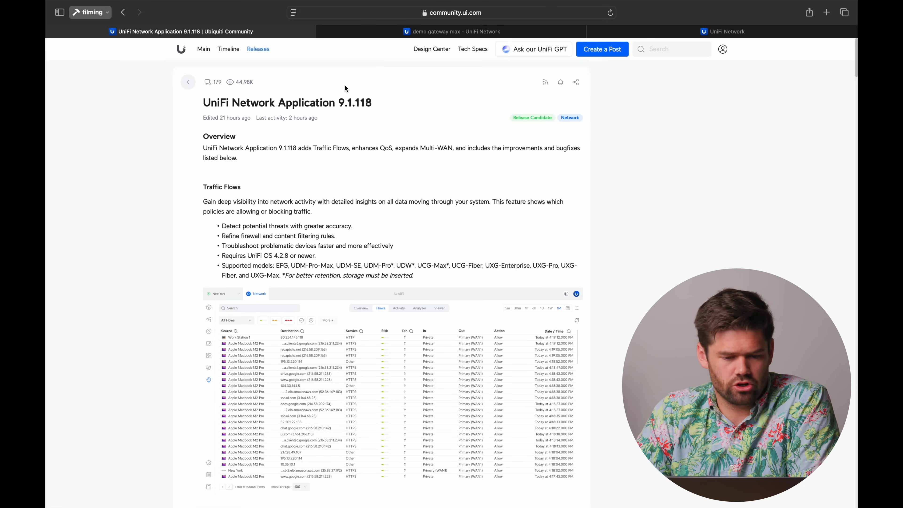
Skim the Overview feature list, then switch to the demo gateway max's UniFi Network dashboard.
scroll("down", 3)
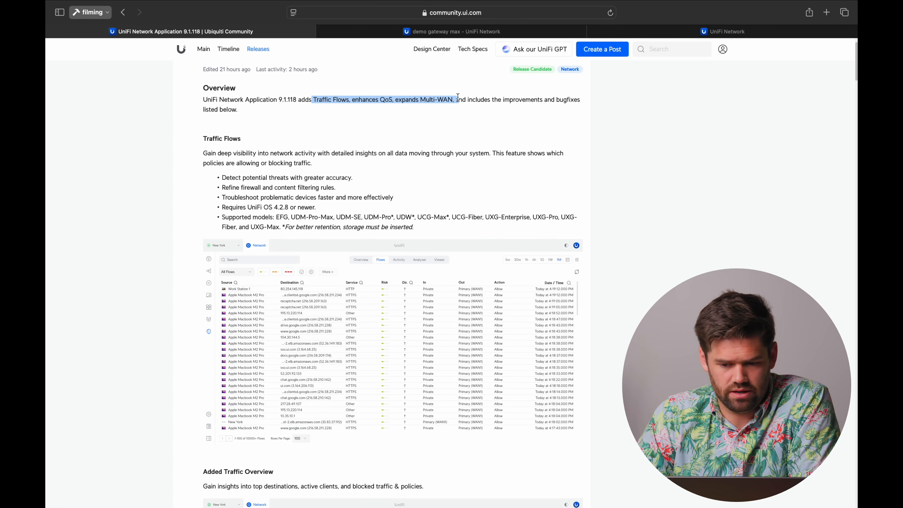
mouse_move(442, 244)
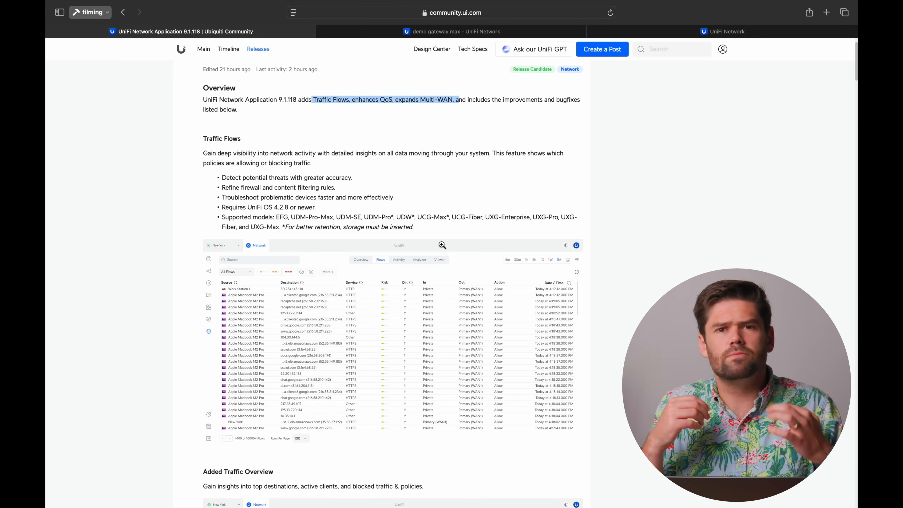
left_click(452, 31)
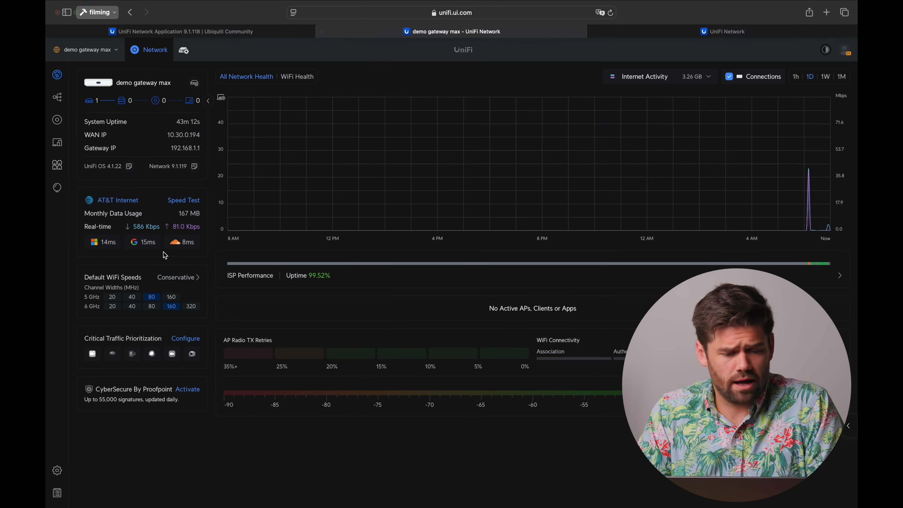
Show the Internet settings listing Primary WAN1 and Secondary WAN2, backing out of the new WAN form.
left_click(56, 470)
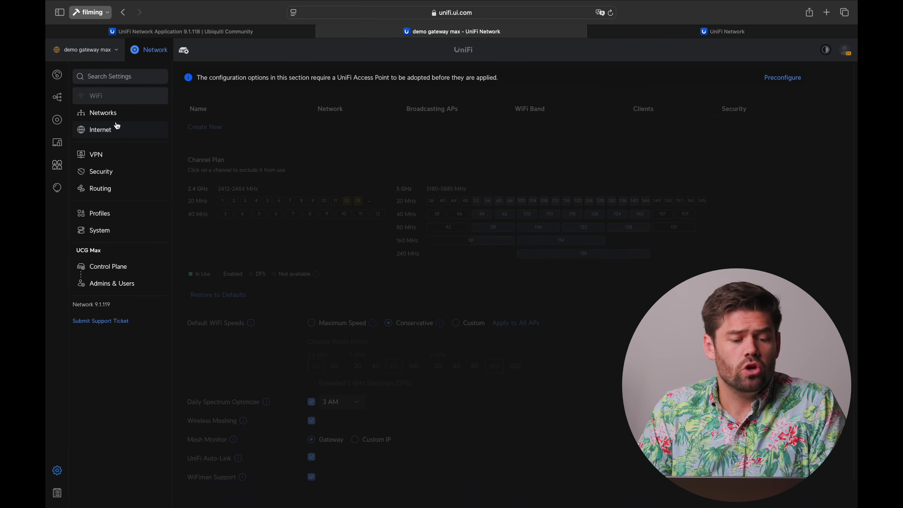
left_click(100, 129)
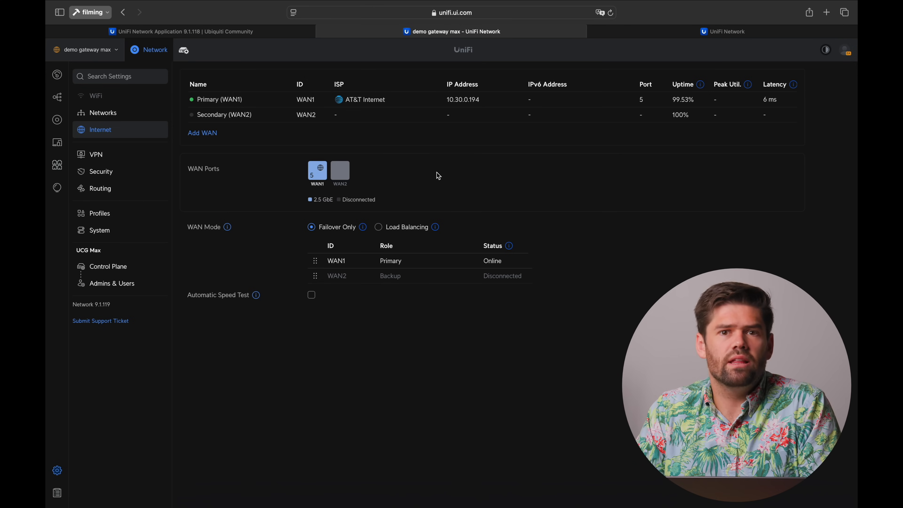
mouse_move(214, 141)
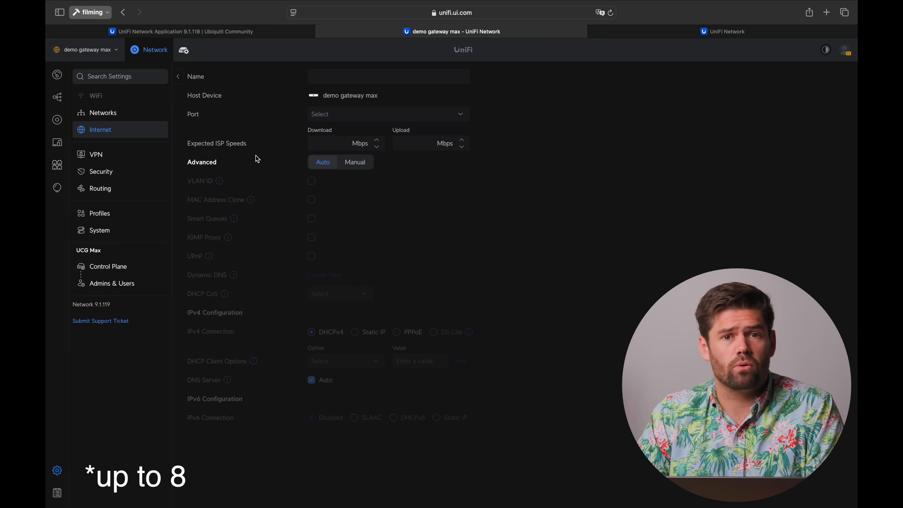
left_click(177, 76)
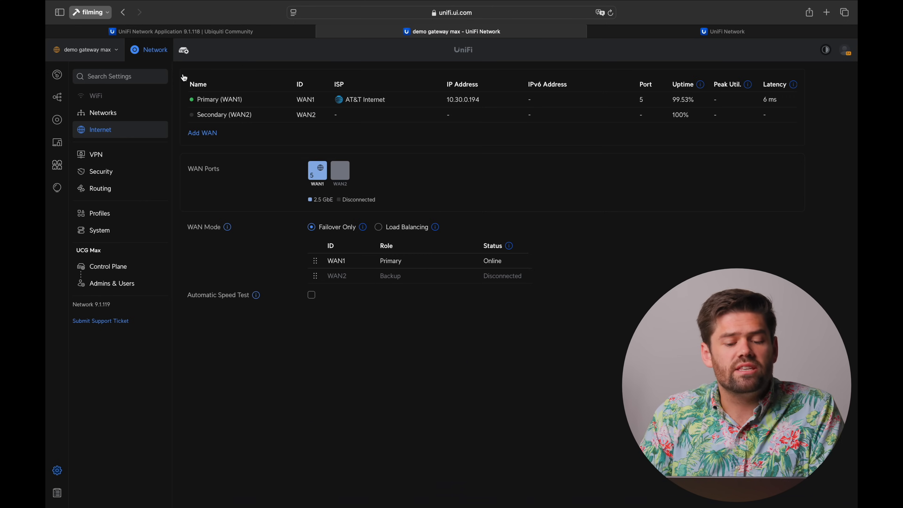
mouse_move(444, 260)
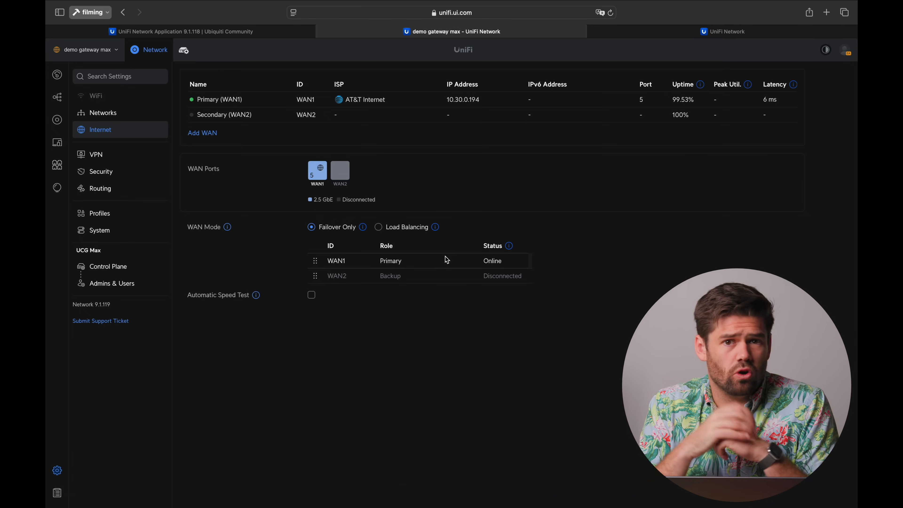
mouse_move(282, 133)
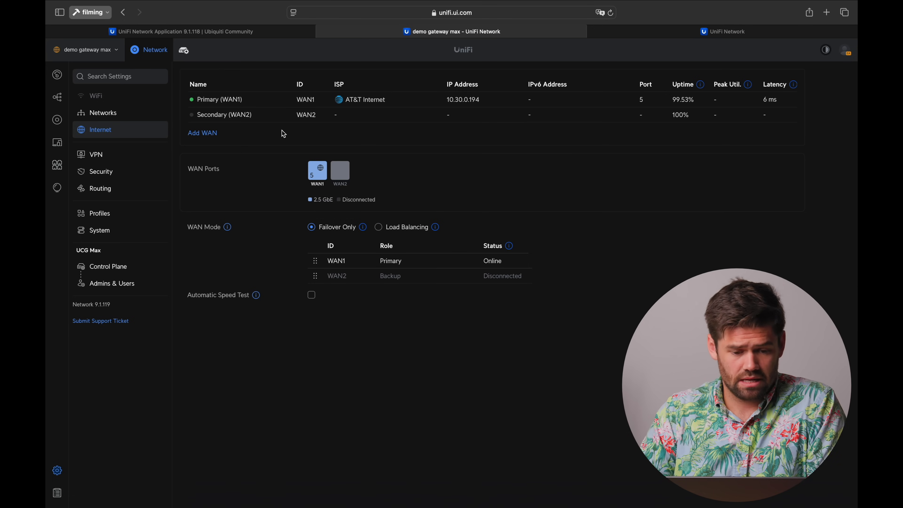
Add a third WAN connection, WAN3, assigned to Port 4.
left_click(202, 133)
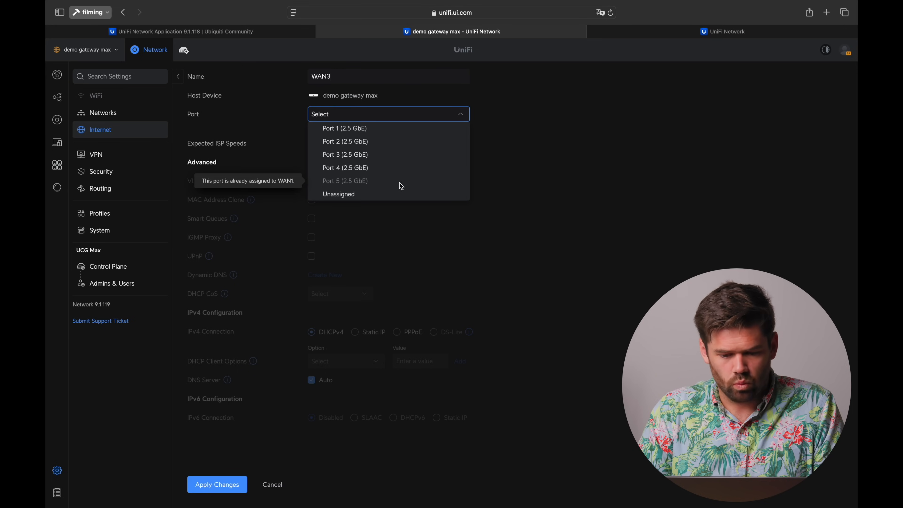
left_click(345, 167)
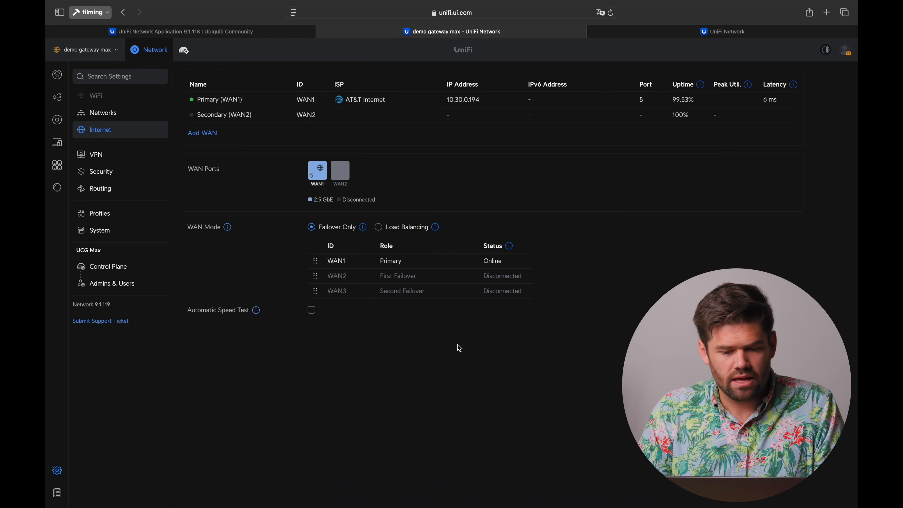
left_click(202, 133)
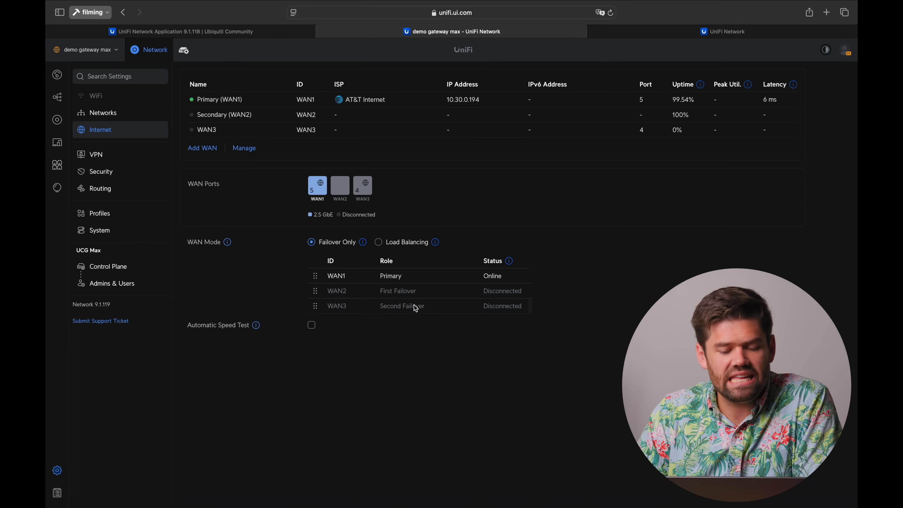
Try Load Balancing across 3 WANs, then return the mode to Failover Only.
left_click(378, 242)
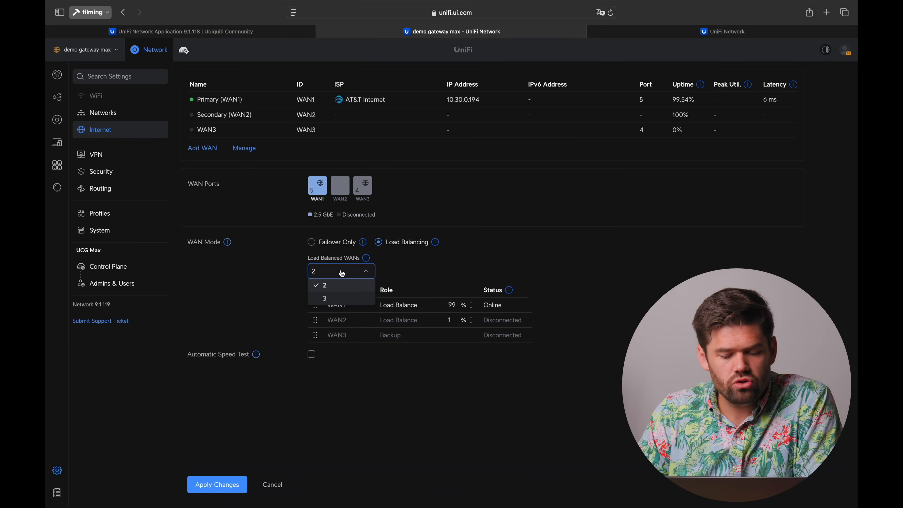
left_click(324, 298)
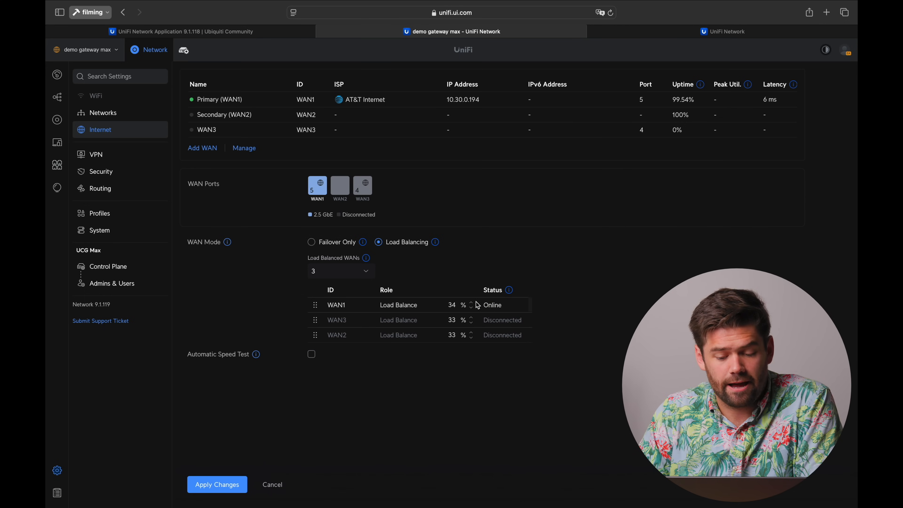
left_click(311, 241)
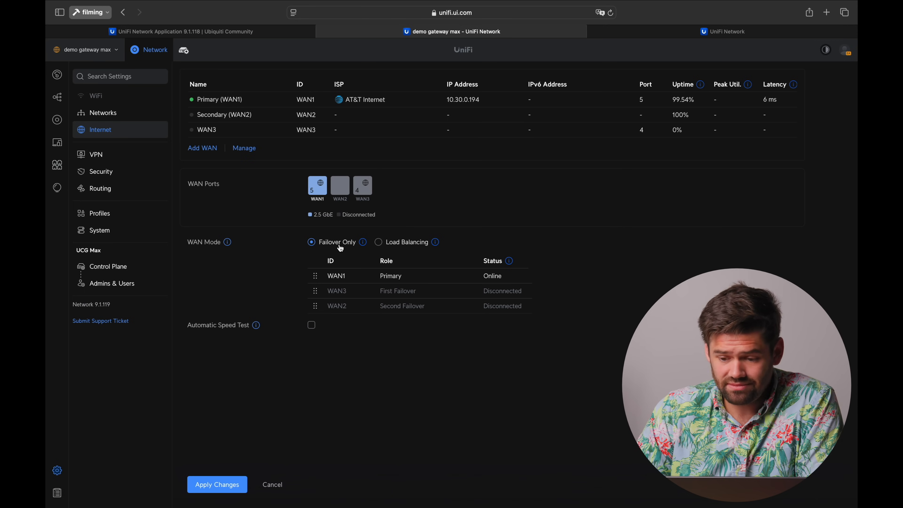
mouse_move(398, 143)
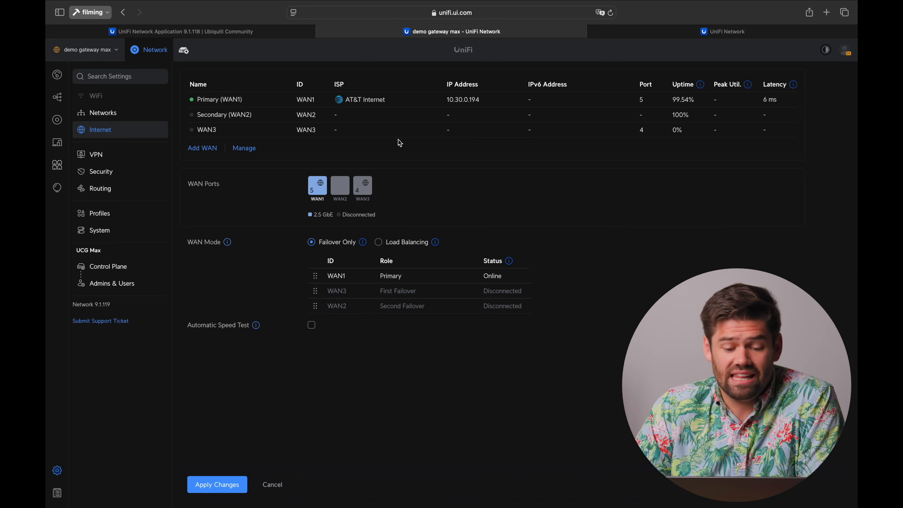
mouse_move(441, 210)
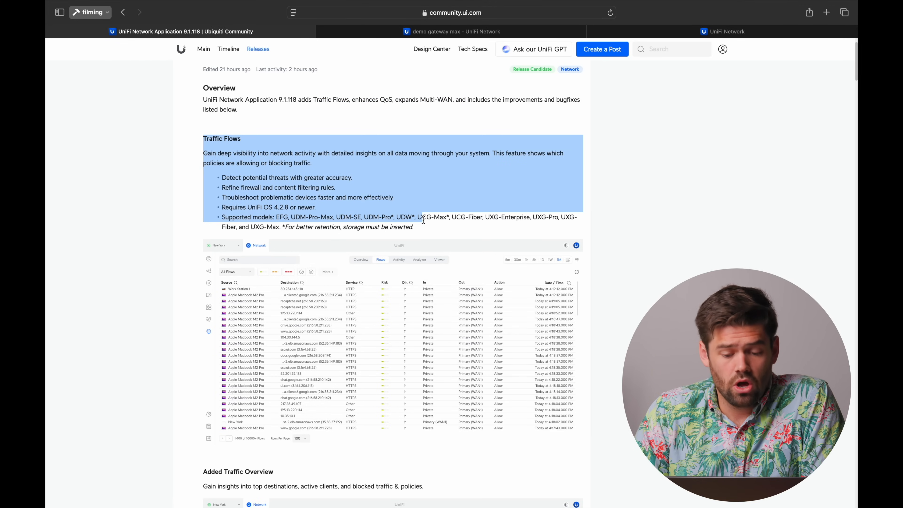
Deselect the highlighted Traffic Flows text in the 9.1.118 release notes.
left_click(423, 226)
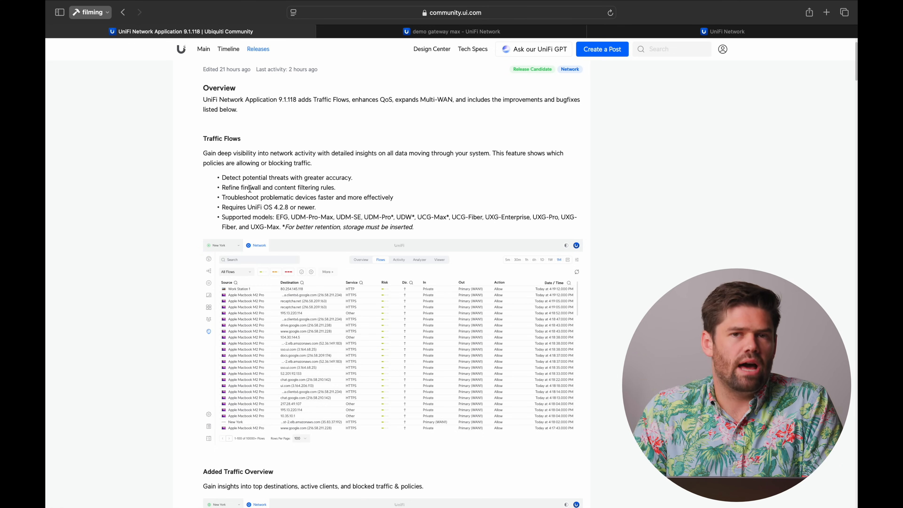
mouse_move(436, 297)
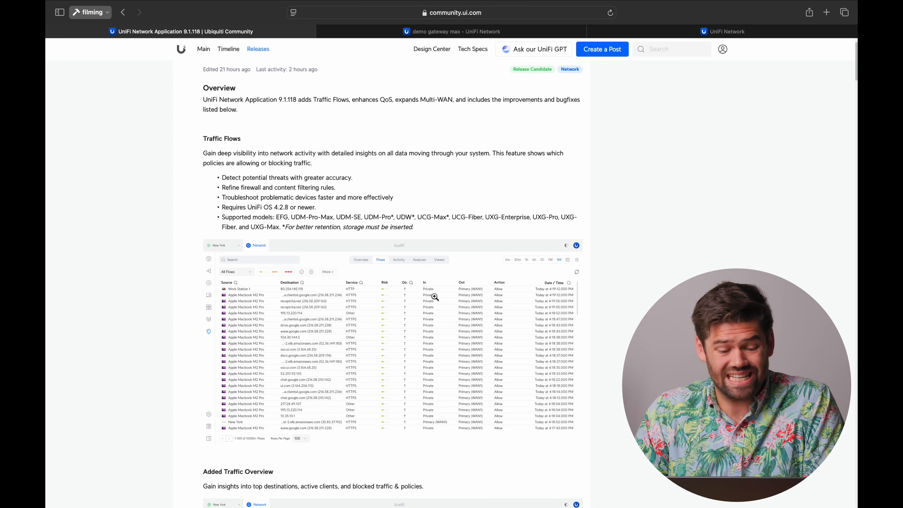
Note the required UniFi OS 4.2.8 and compare it against the console's installed version.
scroll("down", 3)
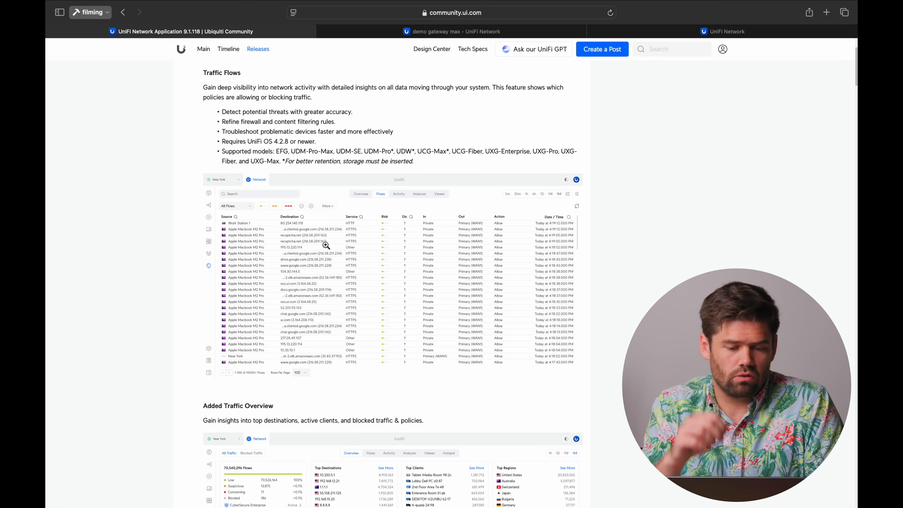
mouse_move(326, 148)
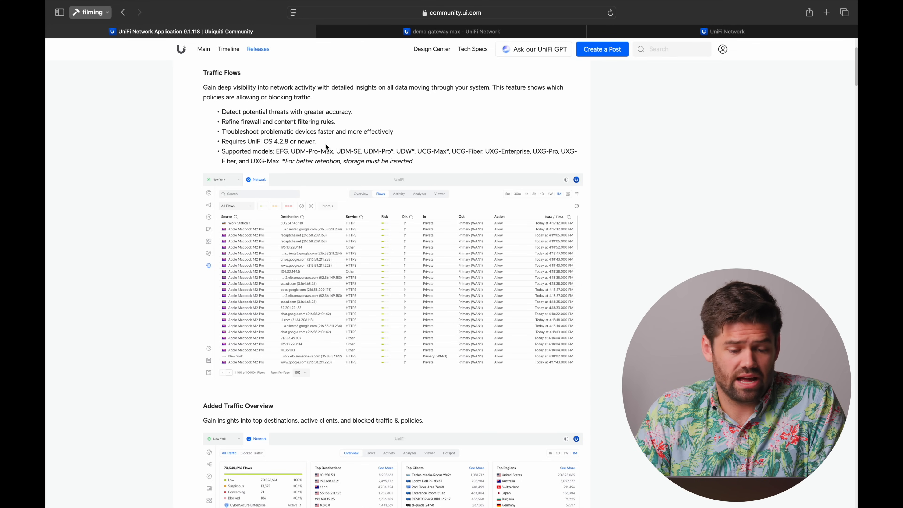
mouse_move(280, 142)
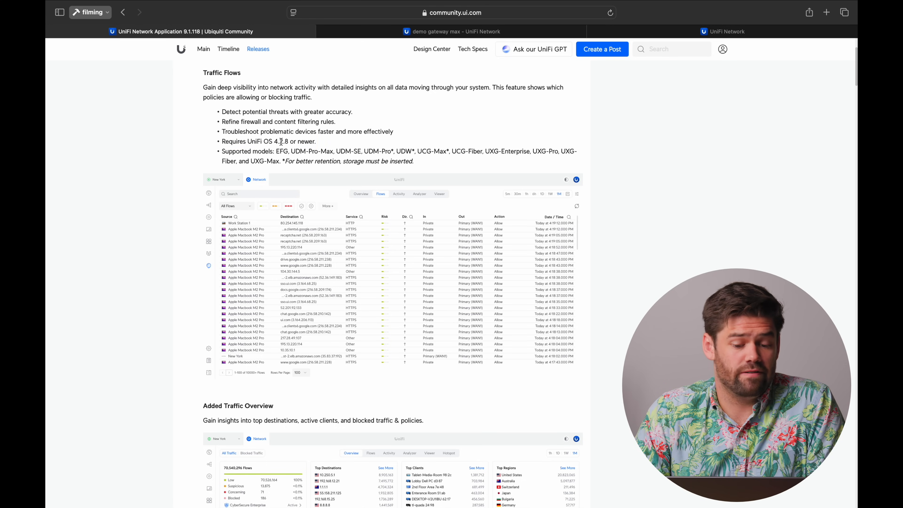
double_click(281, 142)
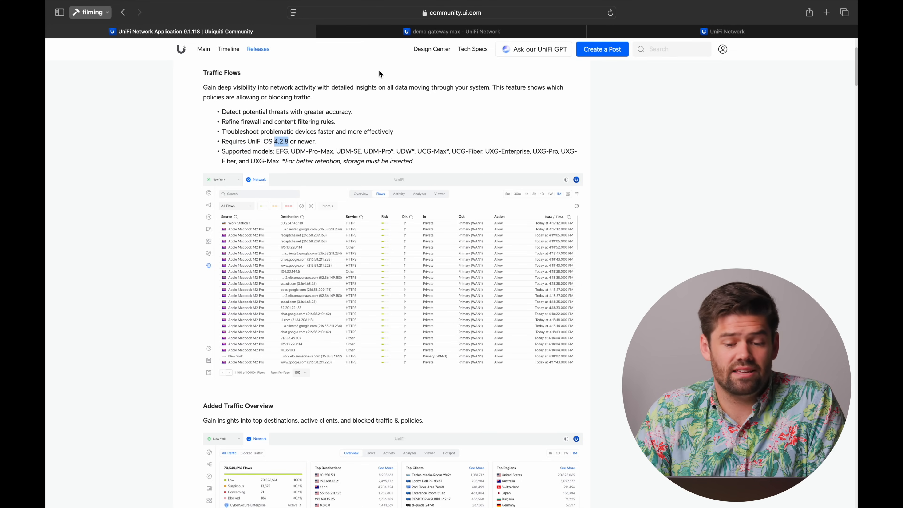
left_click(452, 31)
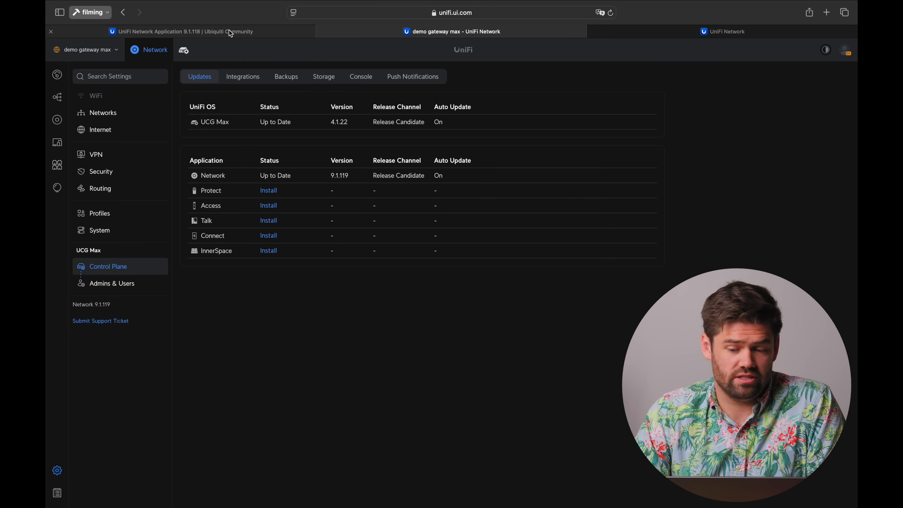
left_click(184, 31)
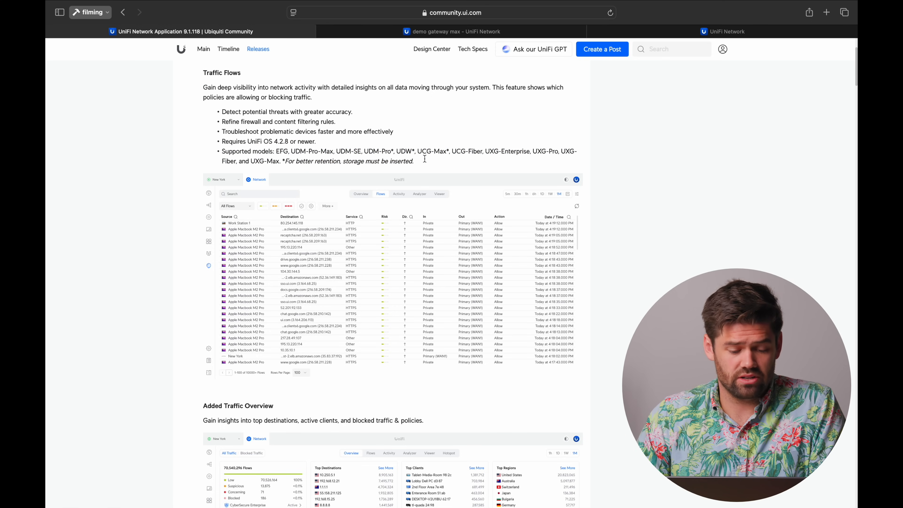
Scroll past Added Traffic Overview to the Enhanced QoS Rules section.
scroll("down", 3)
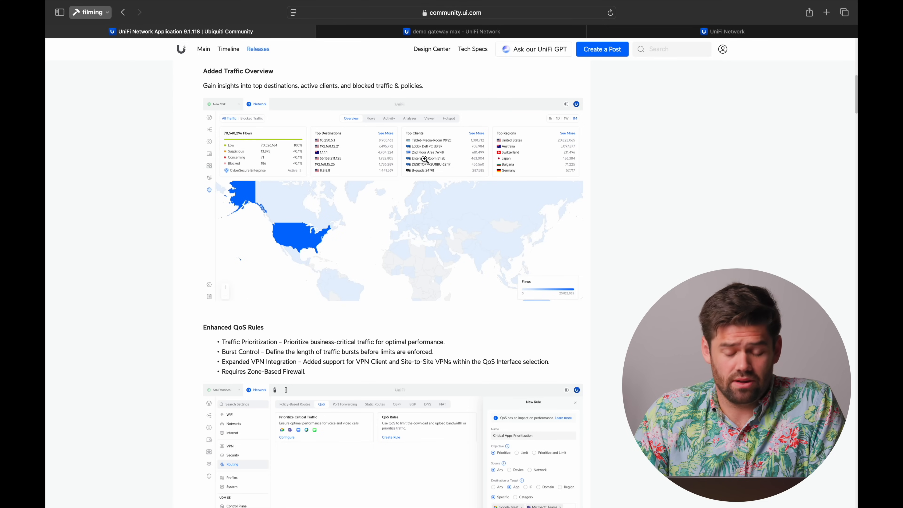
scroll("down", 3)
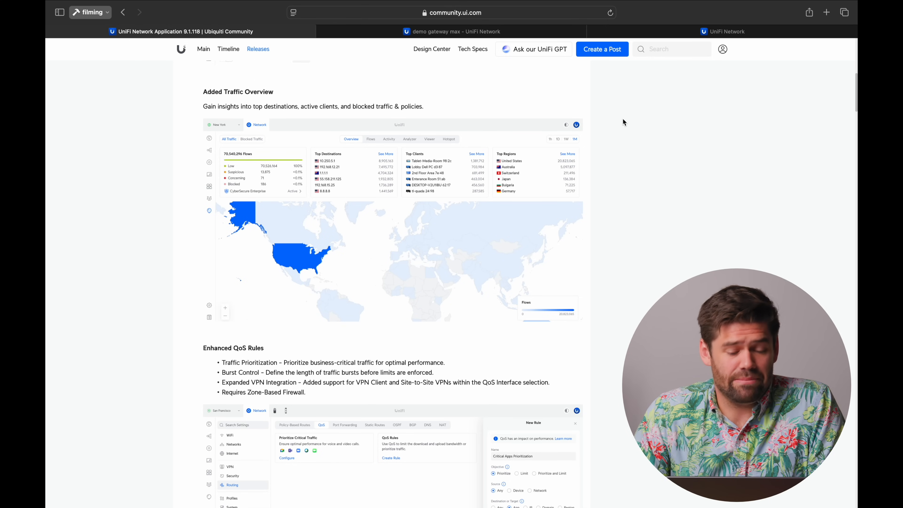
scroll("down", 3)
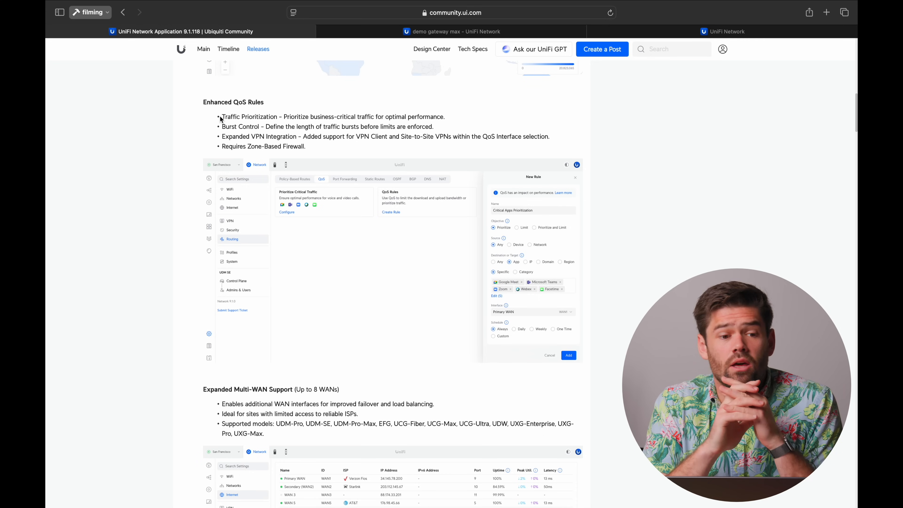
Switch to the demo gateway console to check its Network application version.
left_click(453, 31)
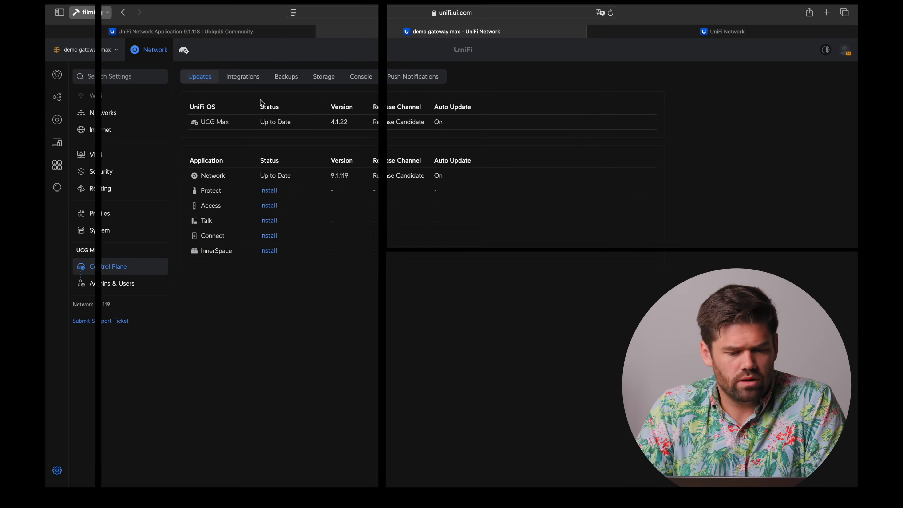
Start the Prioritize Critical Traffic QoS rule for Google Meet, Teams, Zoom, Webex and Facetime.
left_click(99, 189)
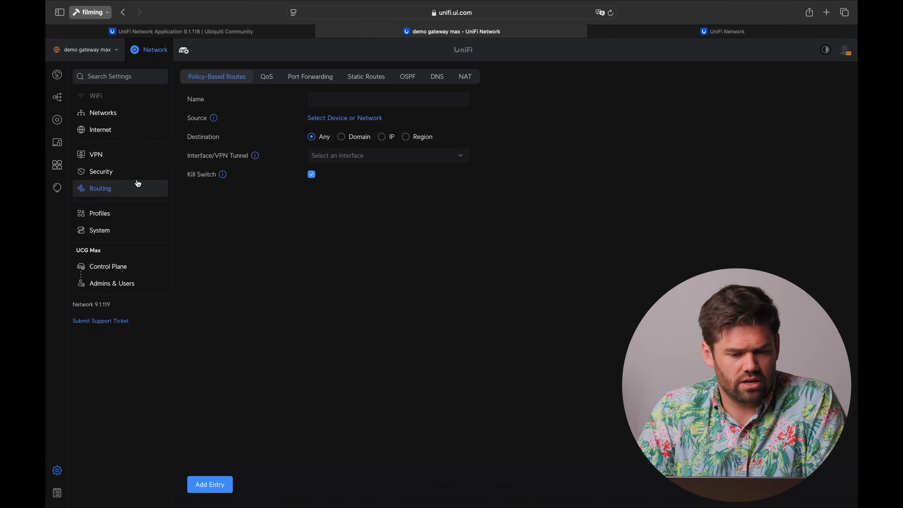
left_click(266, 76)
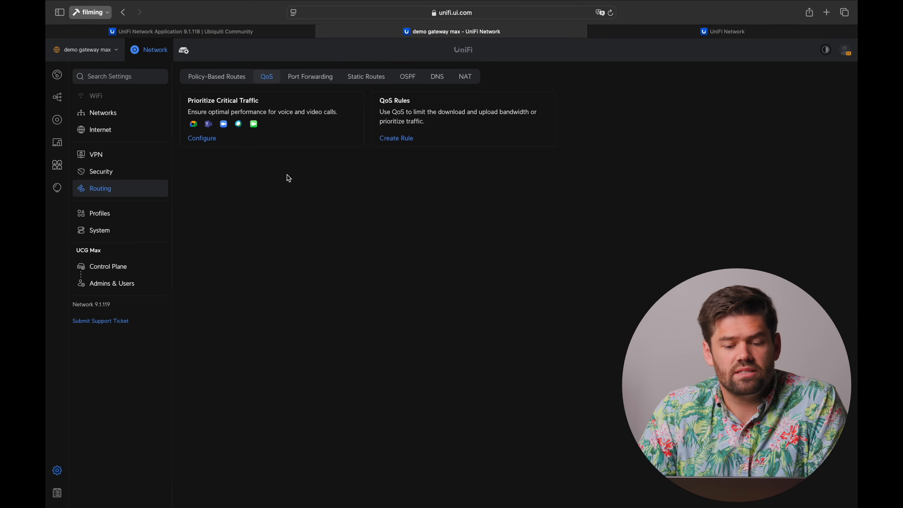
mouse_move(264, 108)
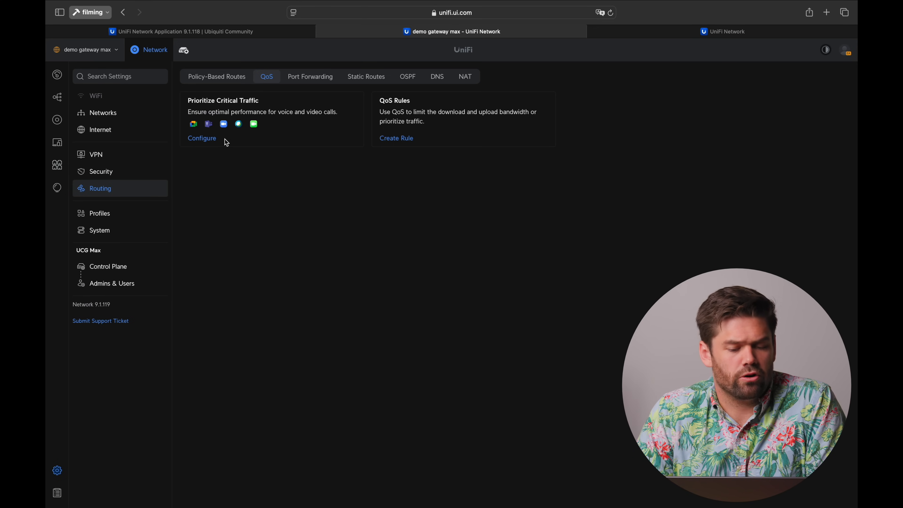
left_click(396, 138)
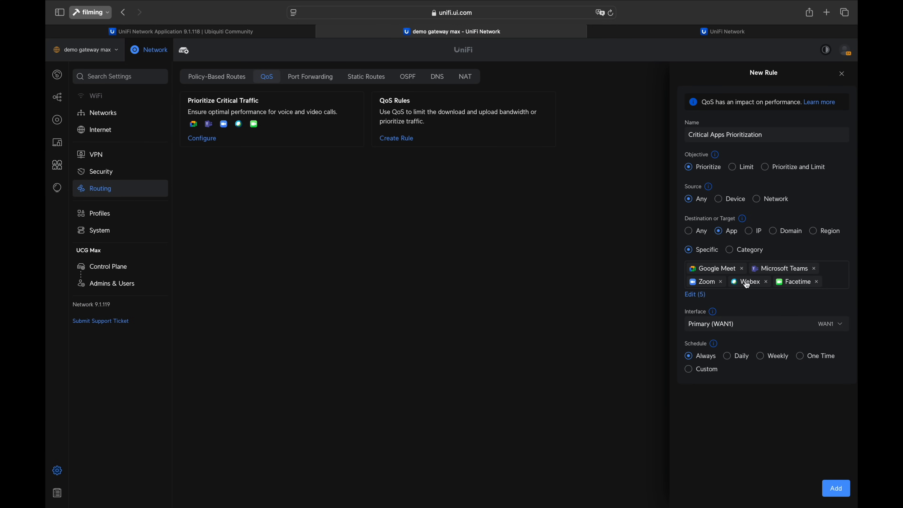
mouse_move(719, 191)
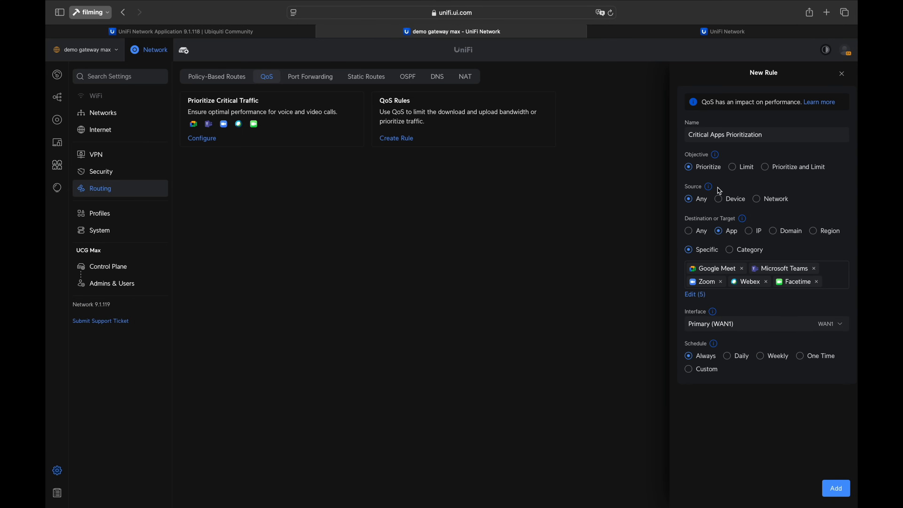
mouse_move(709, 187)
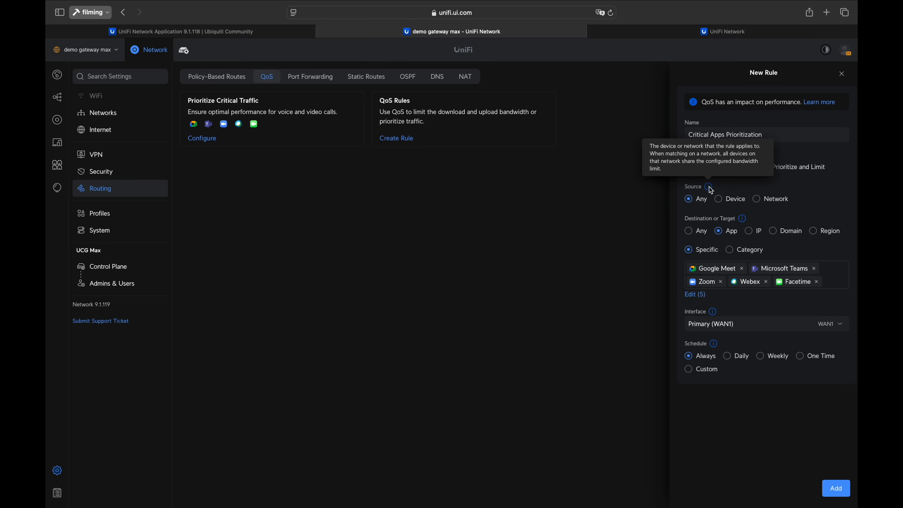
mouse_move(719, 318)
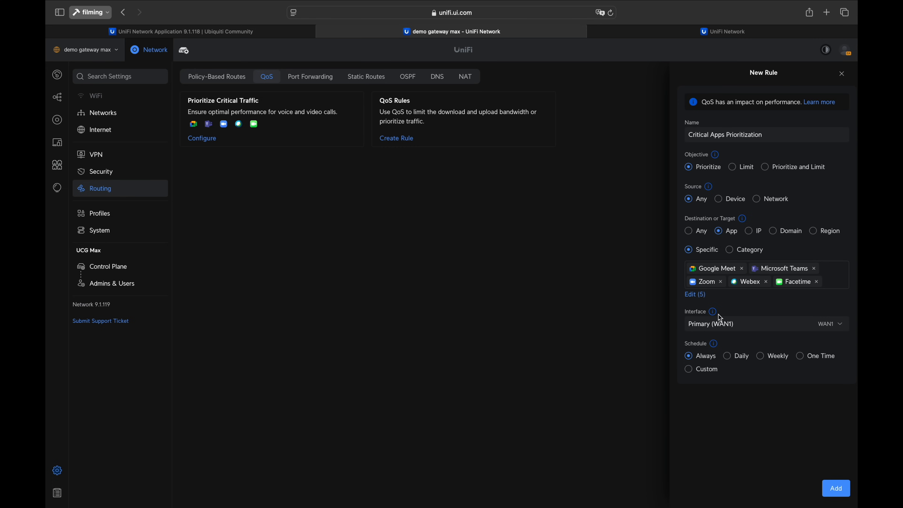
mouse_move(724, 379)
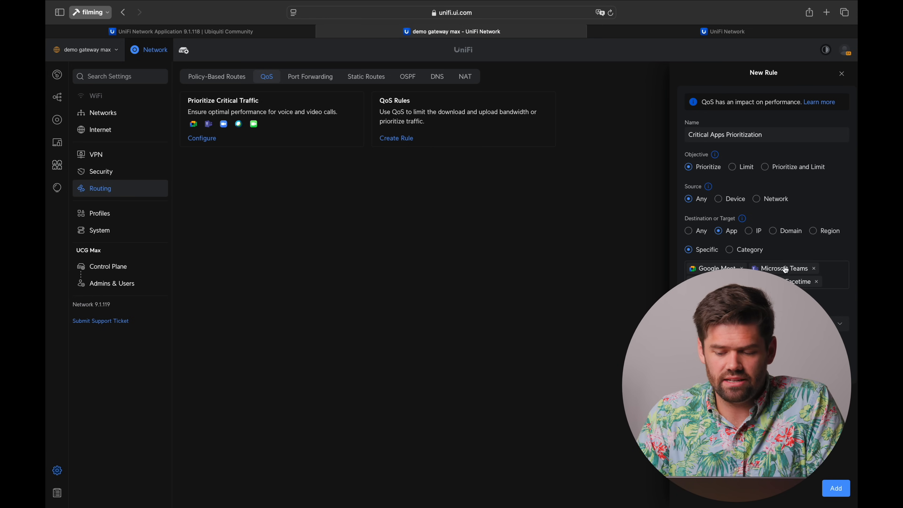
mouse_move(763, 146)
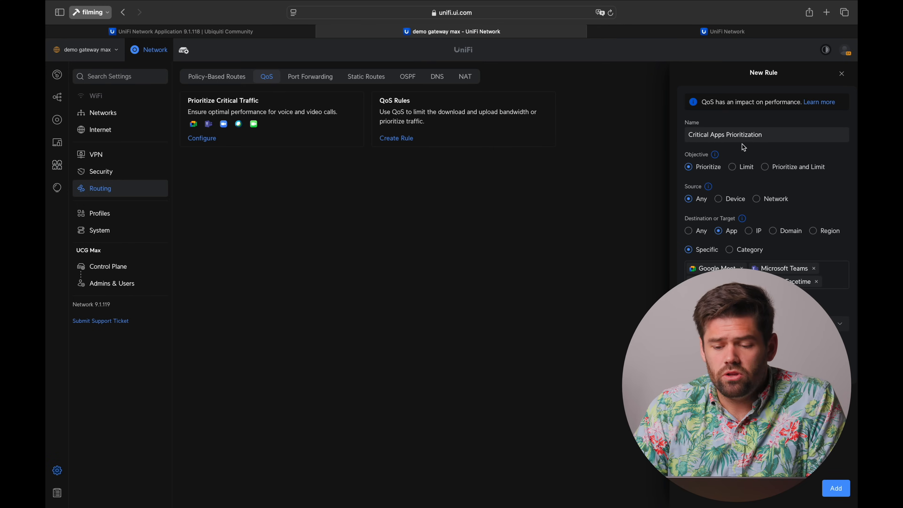
mouse_move(772, 257)
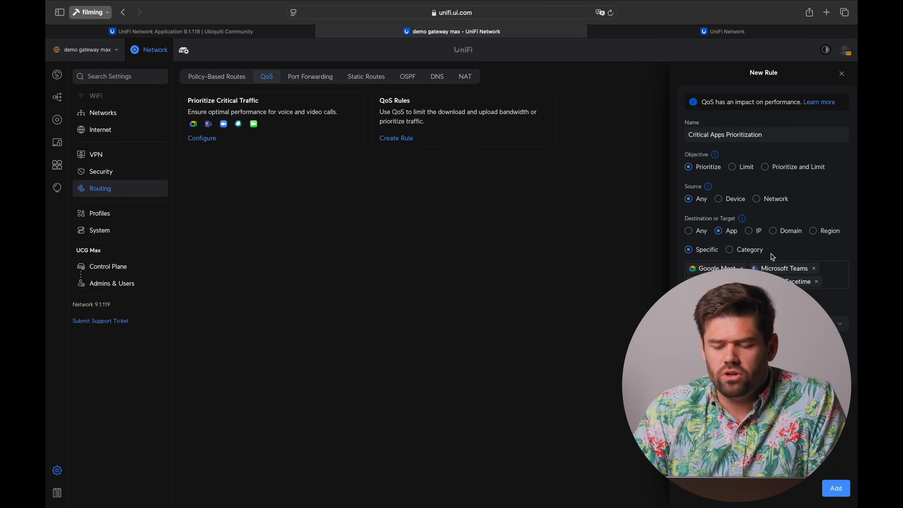
mouse_move(746, 167)
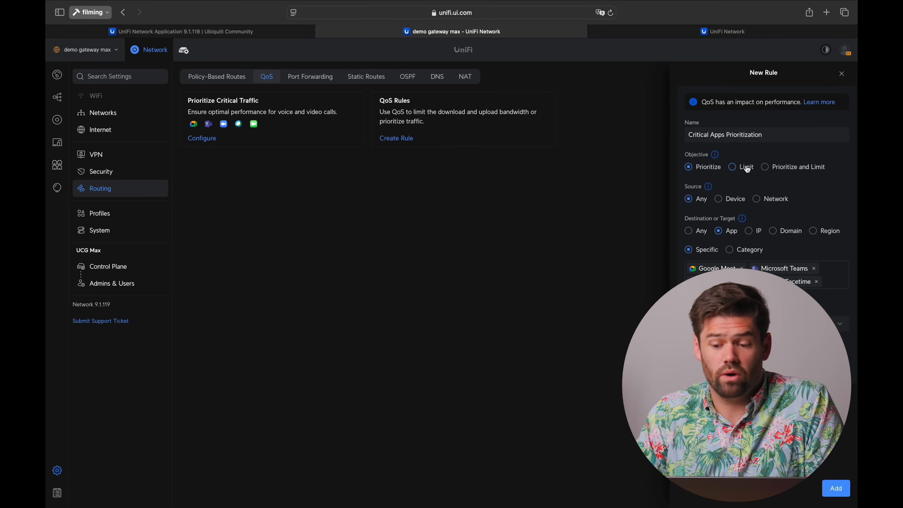
mouse_move(733, 172)
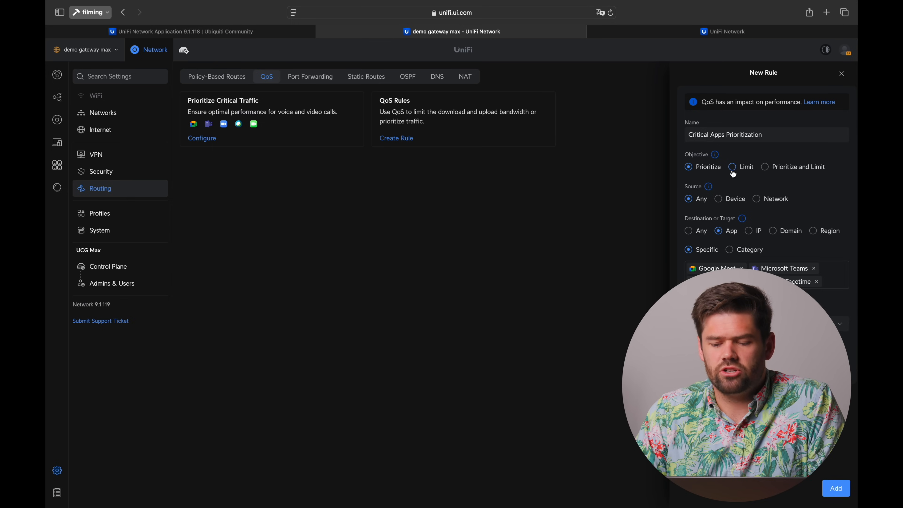
Cycle the Objective through Limit, Prioritize and Limit, and Prioritize, then discard both rule forms unsaved.
left_click(732, 167)
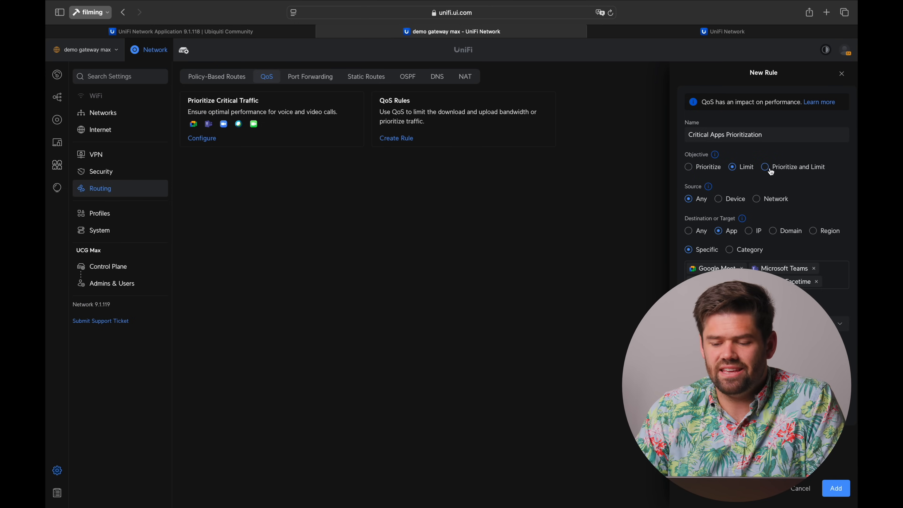
left_click(765, 166)
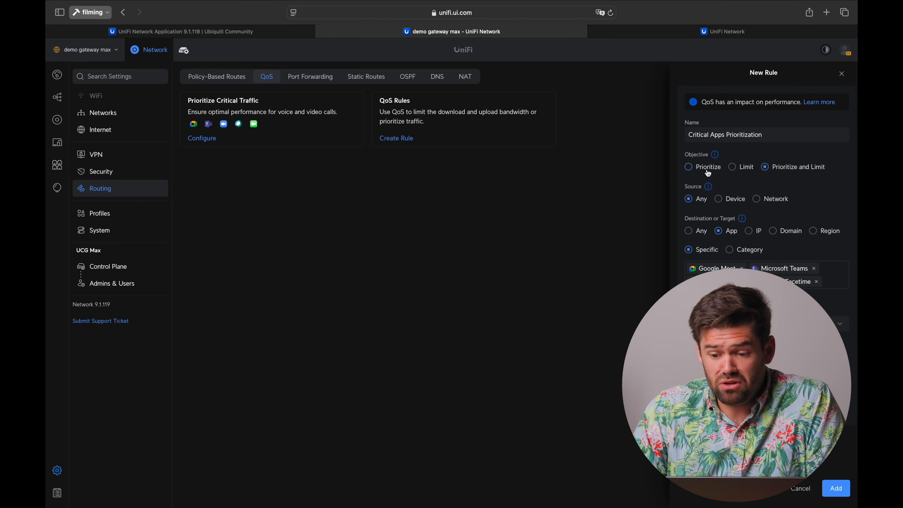
left_click(688, 167)
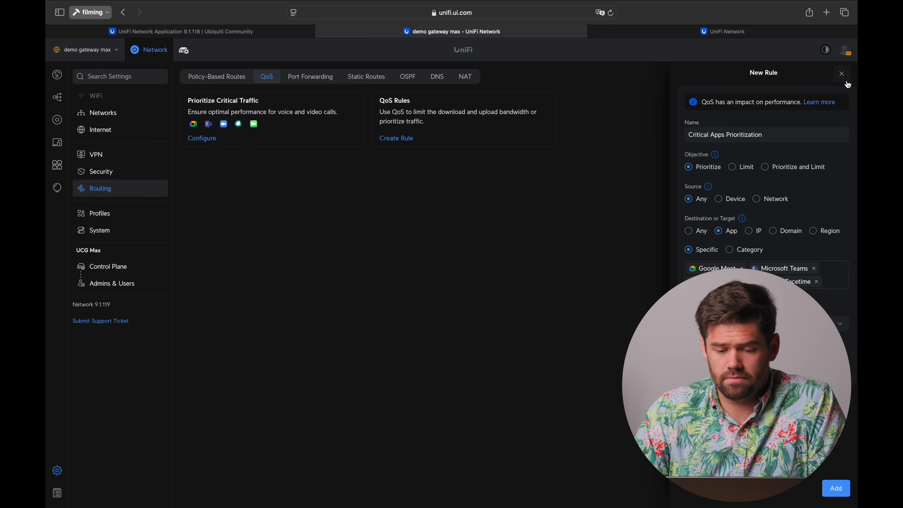
left_click(733, 167)
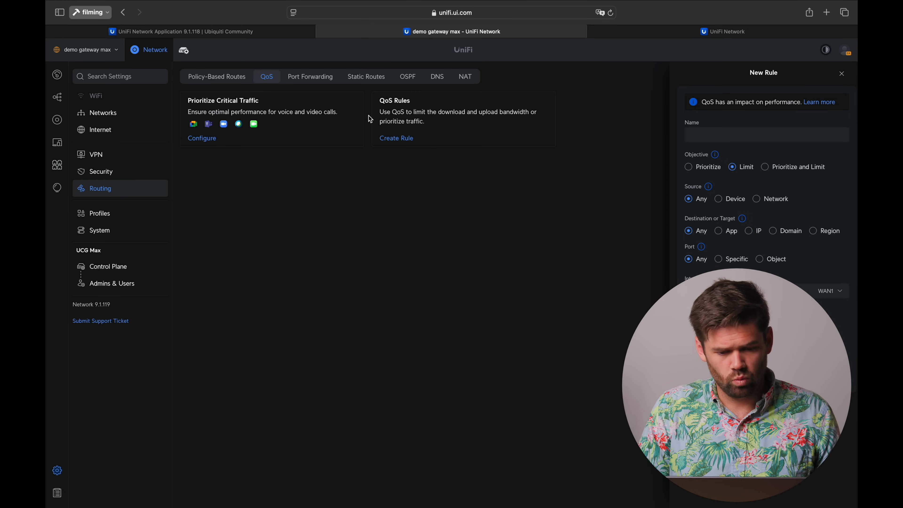
left_click(841, 74)
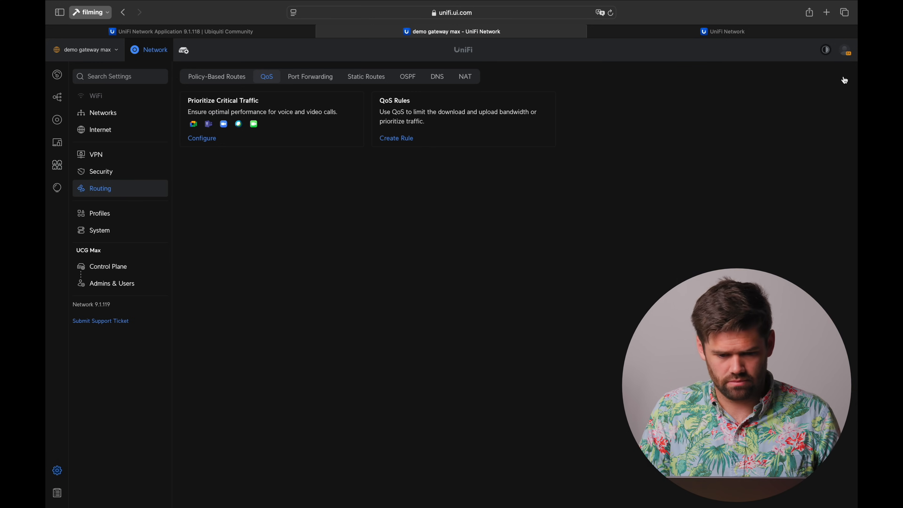
Return to the release notes and continue to Expanded Multi-WAN Support.
left_click(182, 31)
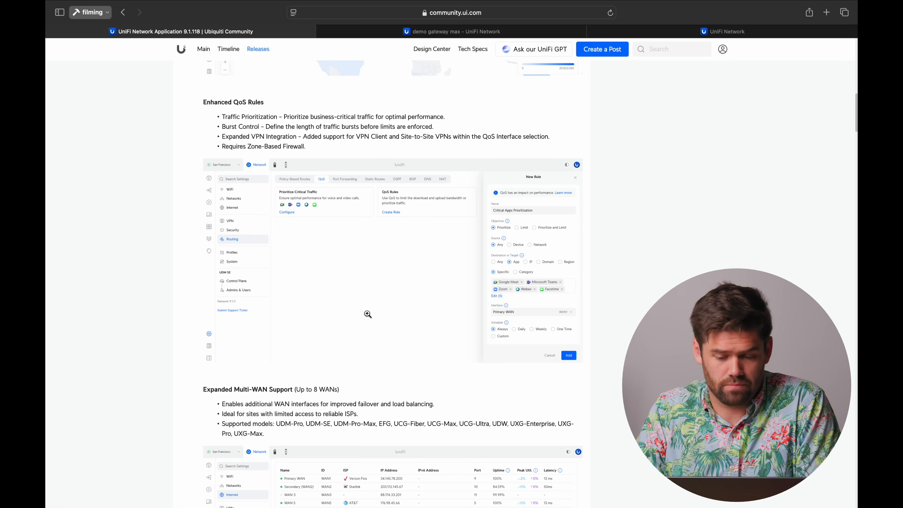
scroll("down", 3)
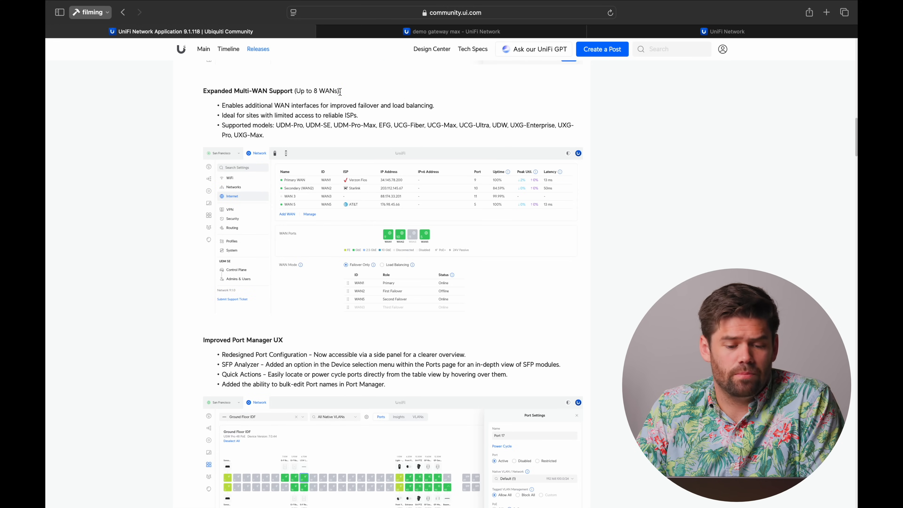
mouse_move(347, 94)
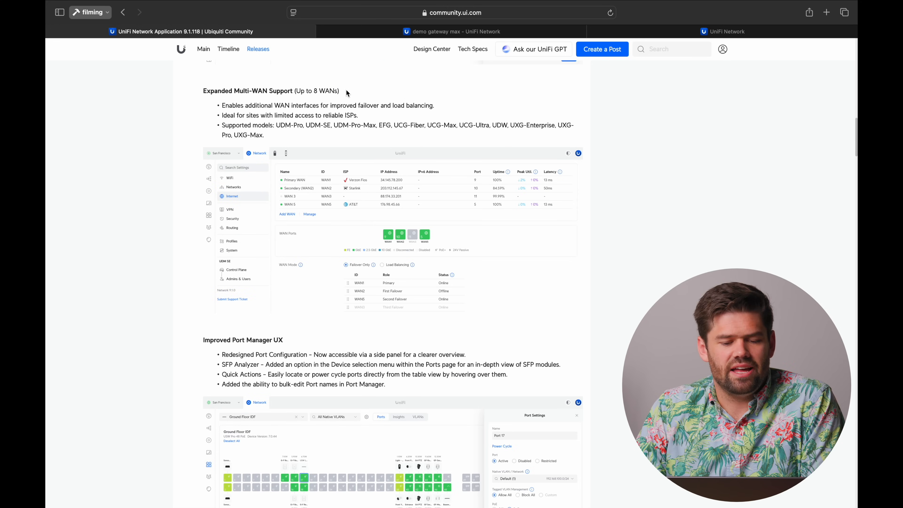
Highlight the SFP Analyzer bullet, then switch to the office console showing its SFP Analyzer.
double_click(317, 90)
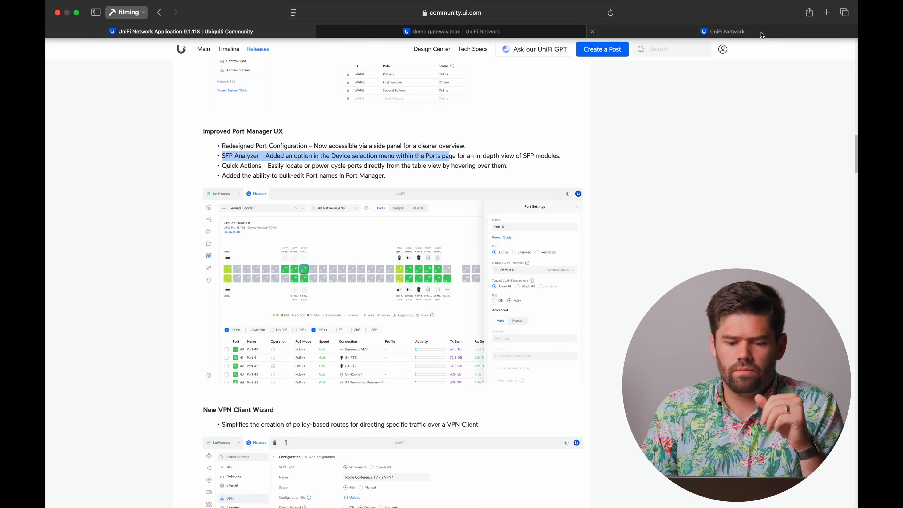
left_click(727, 31)
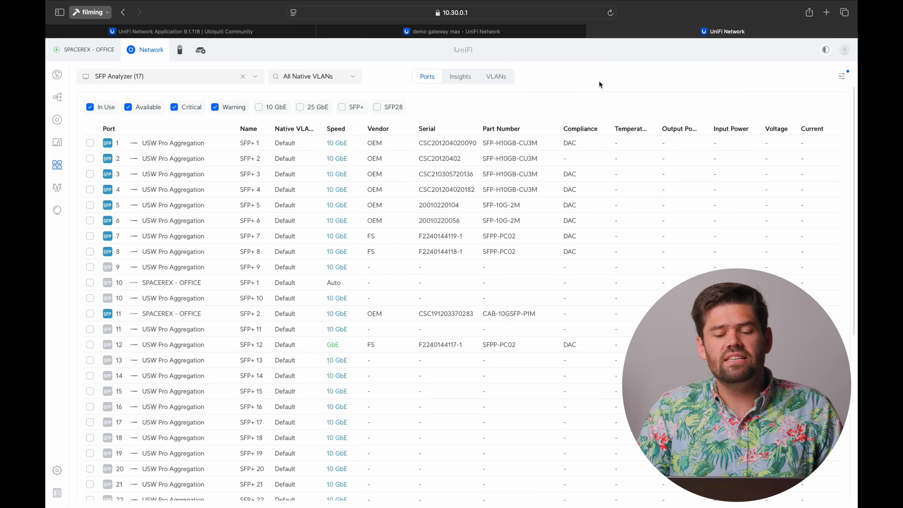
mouse_move(452, 149)
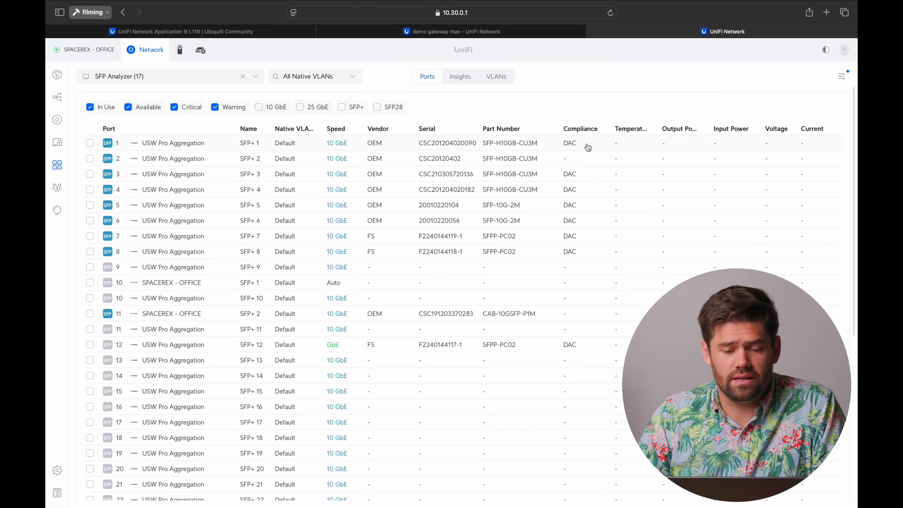
mouse_move(578, 245)
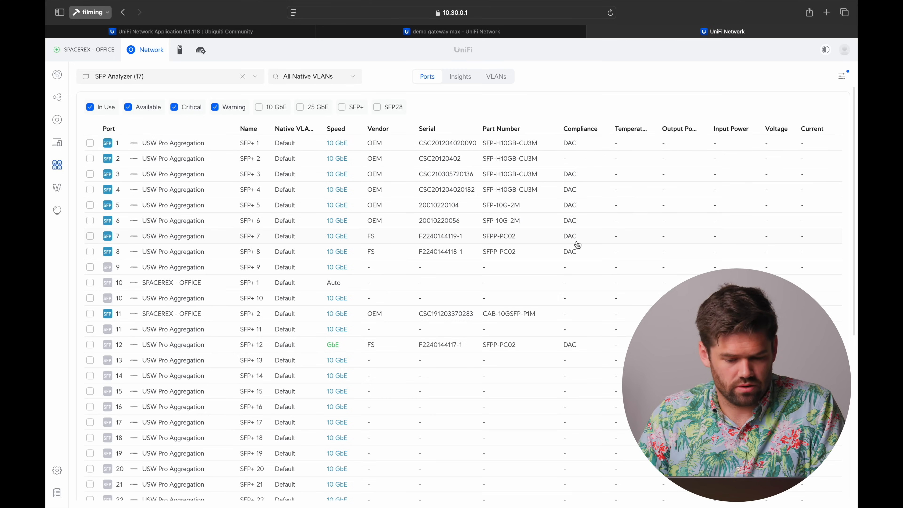
mouse_move(421, 251)
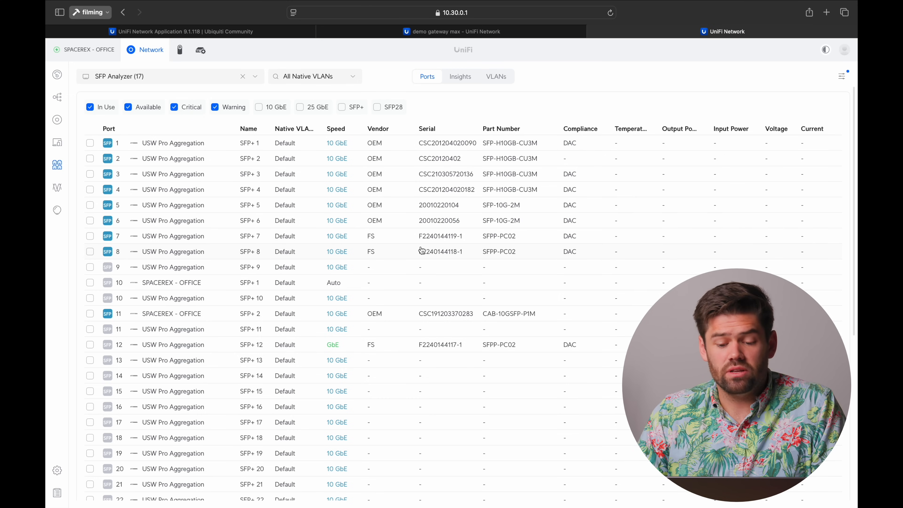
scroll("up", 3)
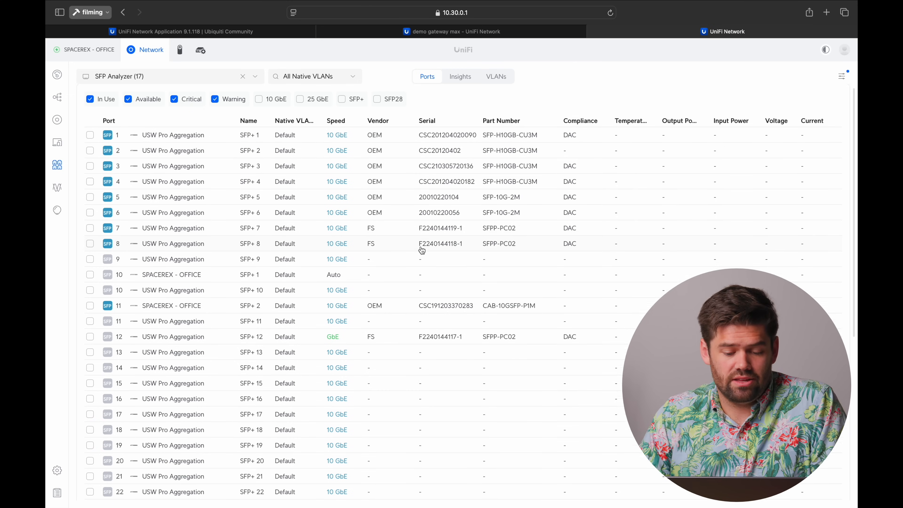
scroll("down", 3)
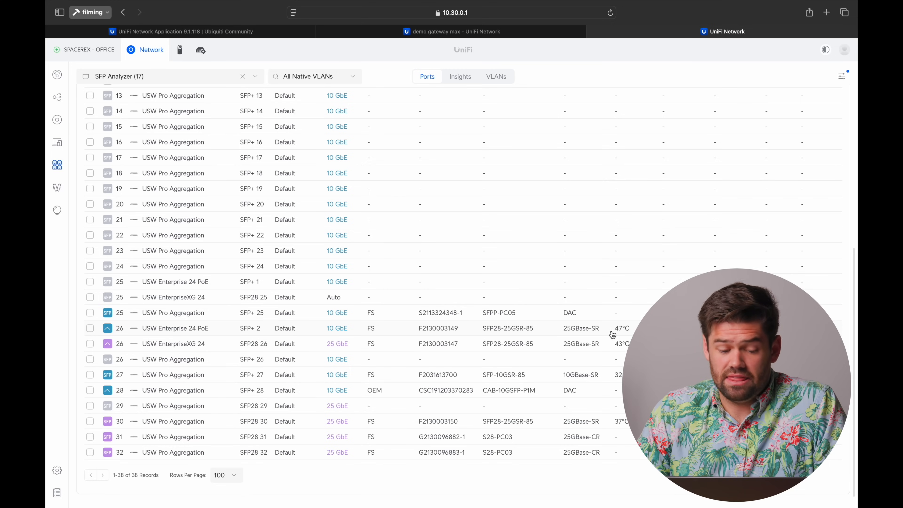
mouse_move(620, 331)
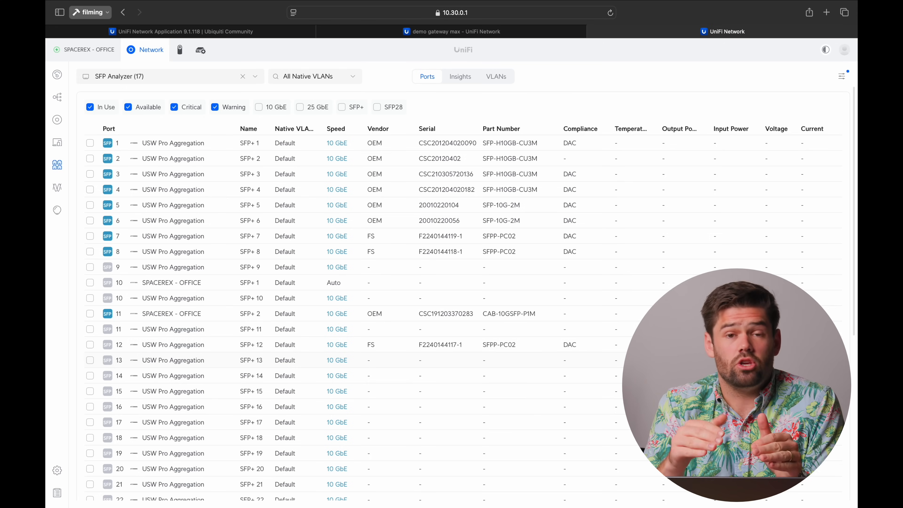
Return to the 9.1.118 release notes and scroll past VPN Client Wizard to Improvements.
left_click(180, 31)
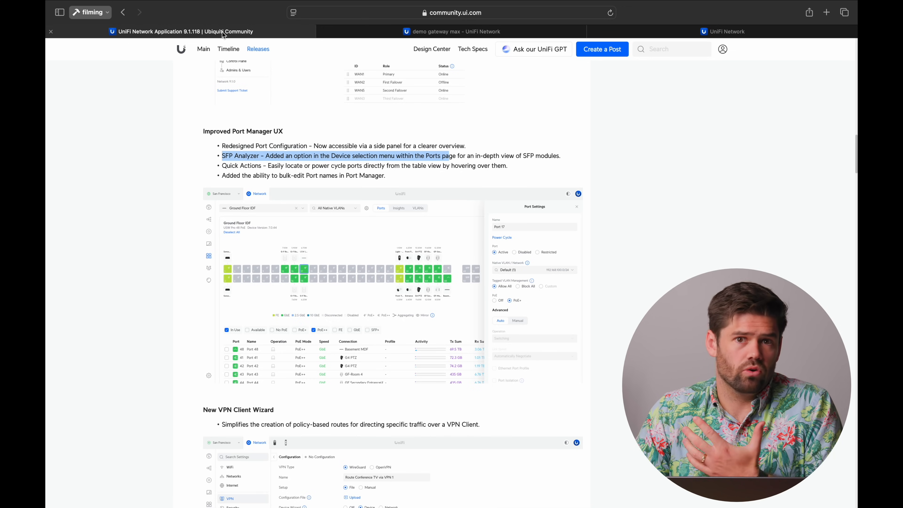
mouse_move(293, 87)
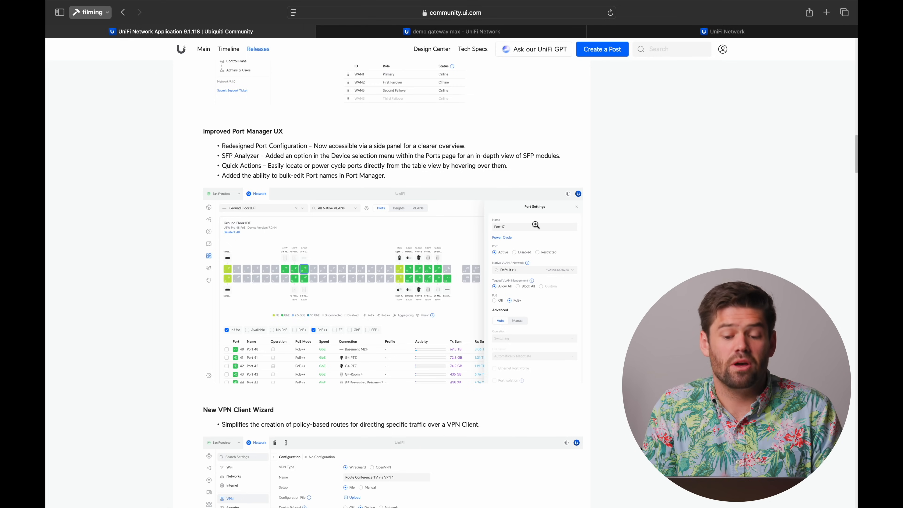
scroll("down", 3)
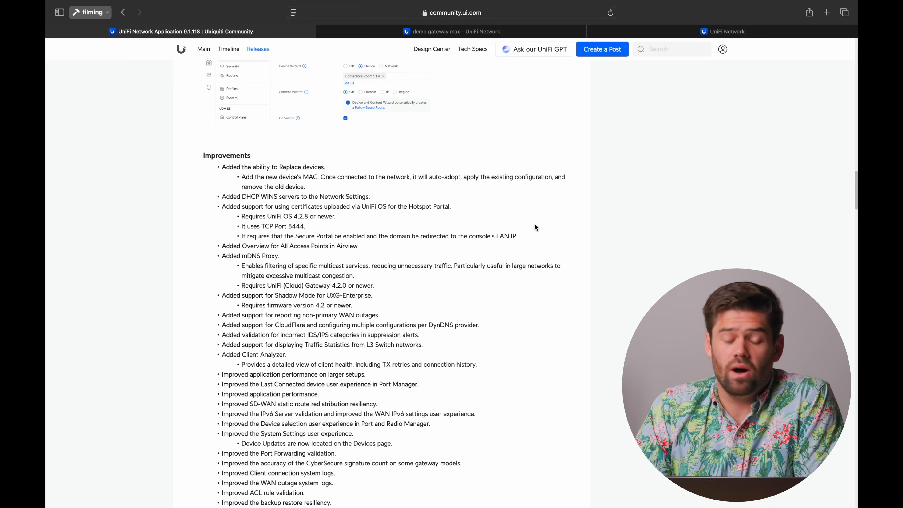
scroll("down", 3)
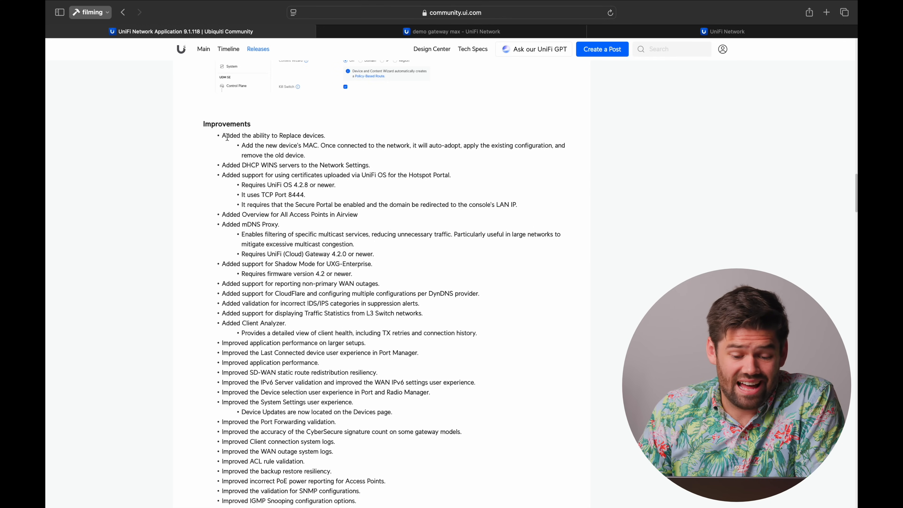
mouse_move(337, 137)
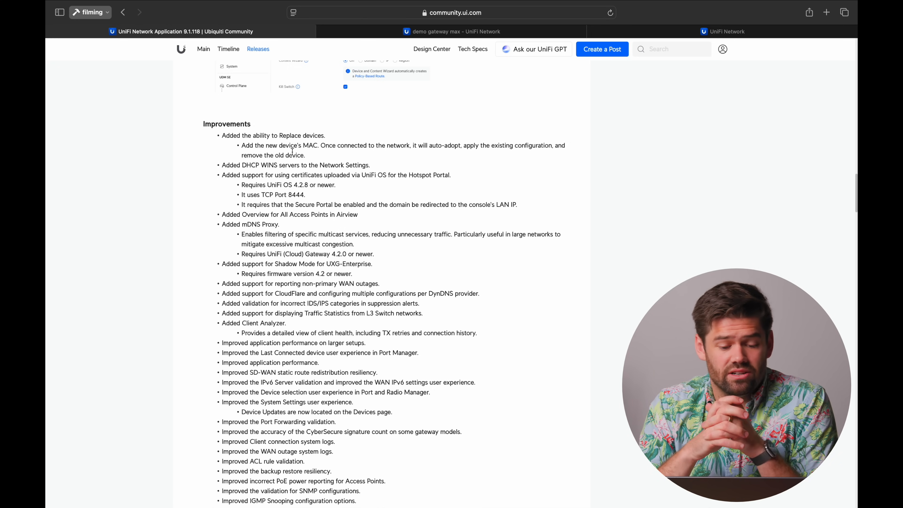
scroll("down", 3)
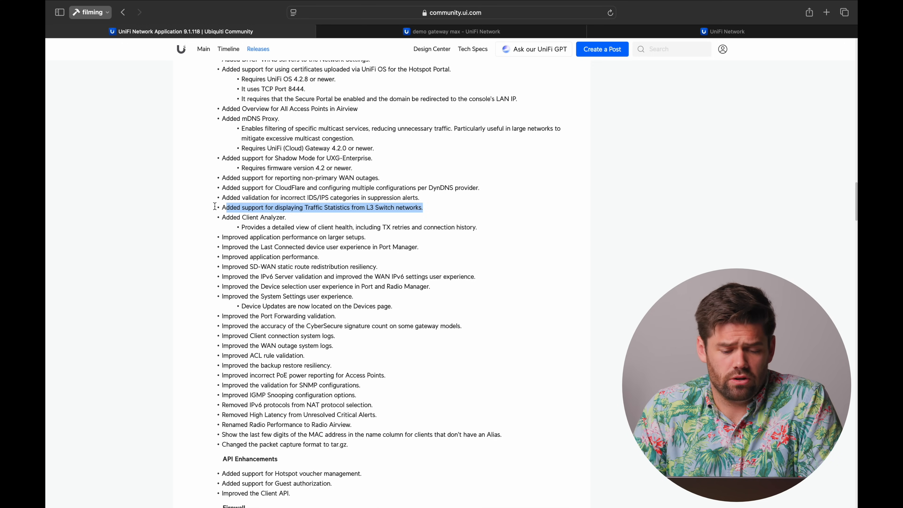
scroll("down", 3)
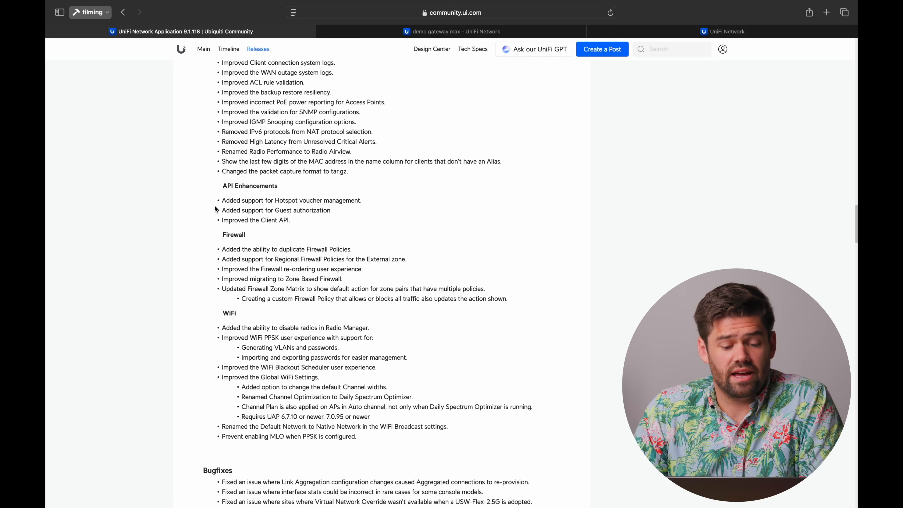
scroll("down", 3)
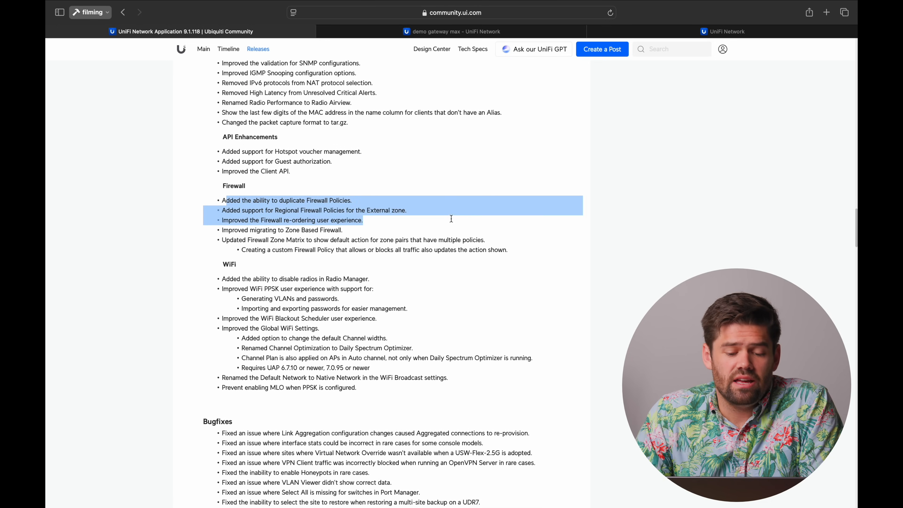
left_click(503, 247)
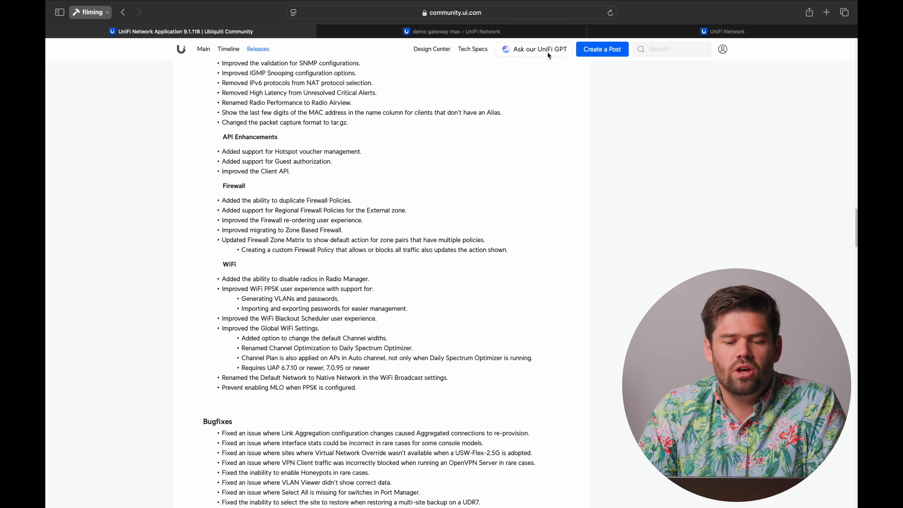
On demo gateway max, filter the Security zone matrix to Internal-to-Internal policies showing demoer and demoer Copy.
left_click(452, 31)
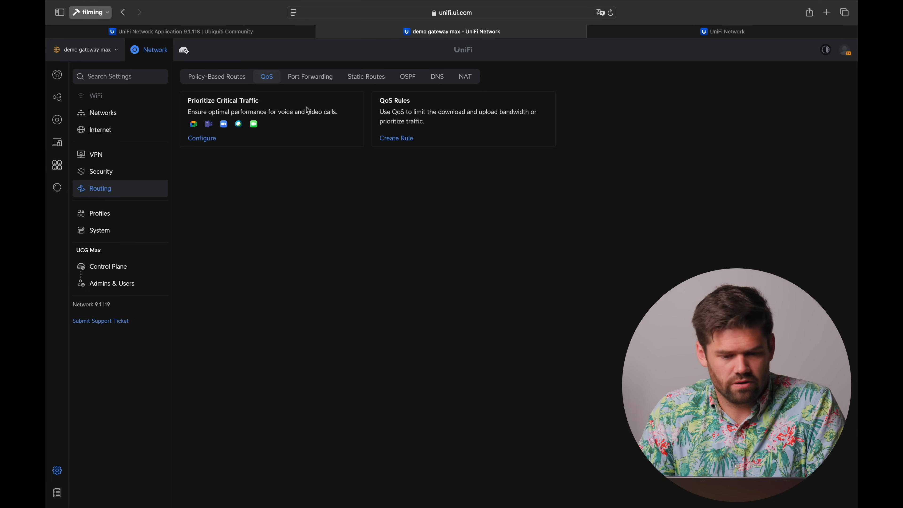
left_click(101, 172)
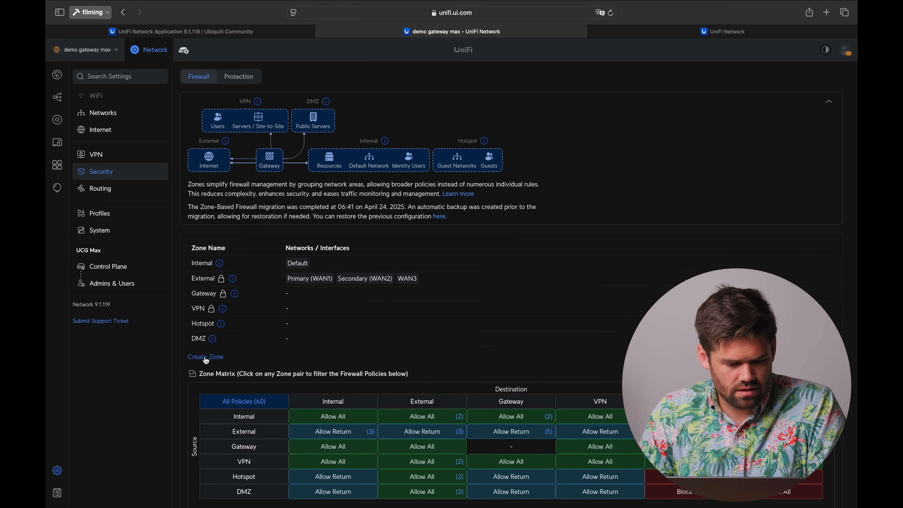
scroll("down", 3)
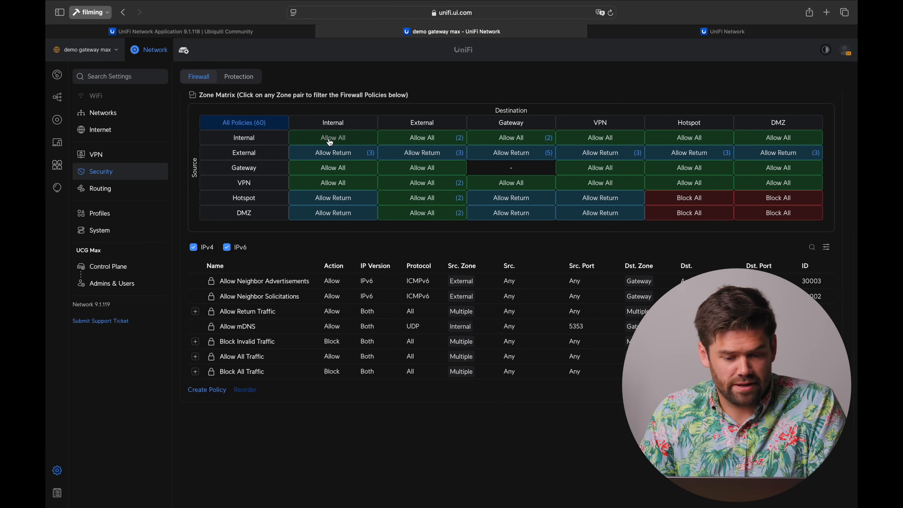
left_click(206, 390)
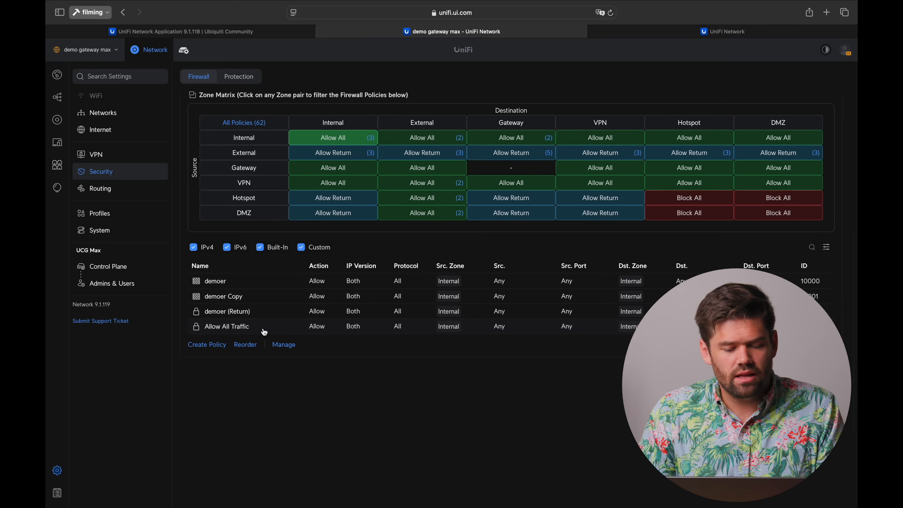
Review the duplicated demoer Copy policy's settings and return rule, then close the panel.
left_click(223, 295)
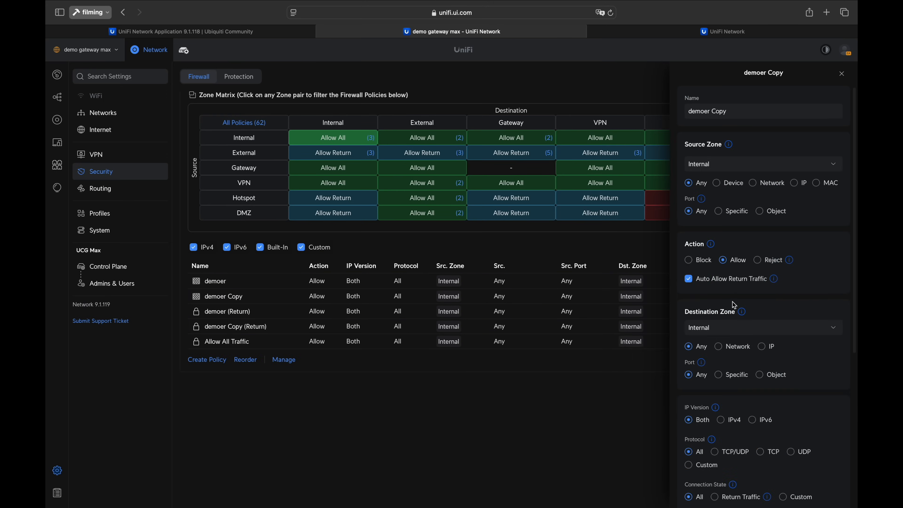
scroll("down", 3)
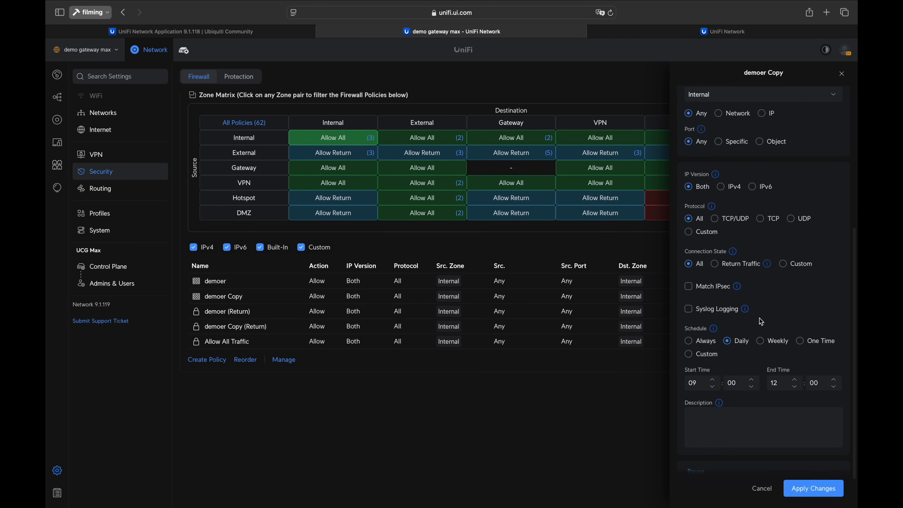
scroll("up", 3)
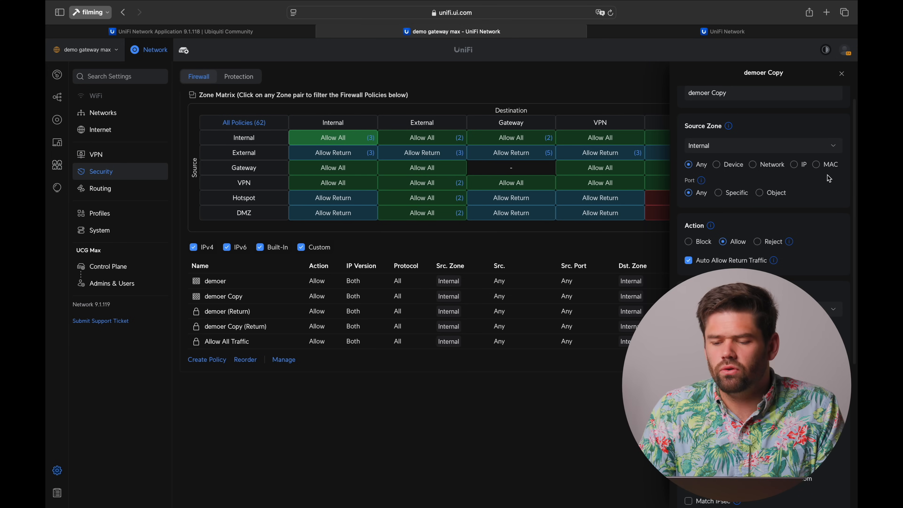
left_click(842, 74)
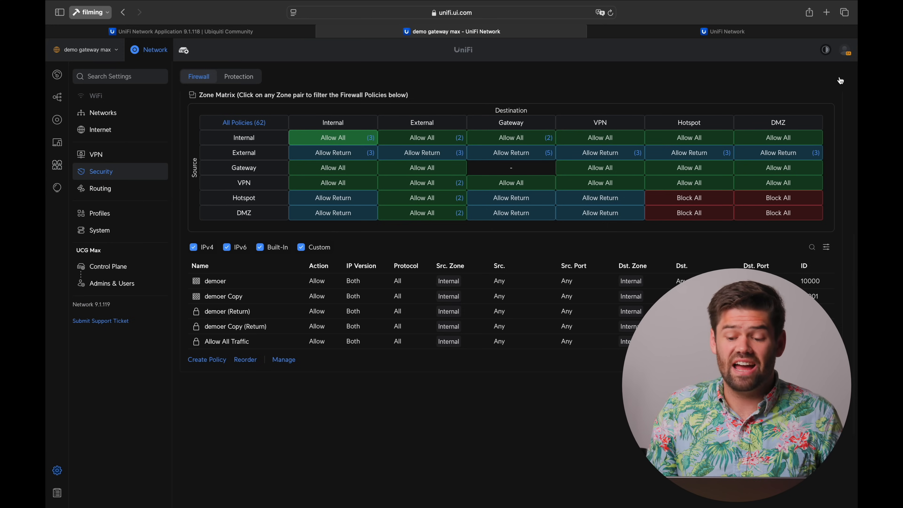
mouse_move(386, 242)
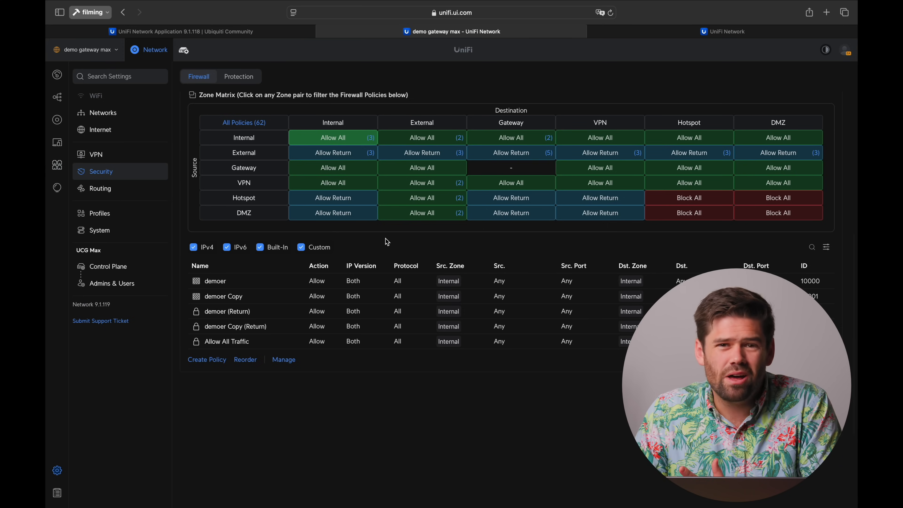
Return to the release notes at the Firewall improved re-ordering item.
left_click(182, 31)
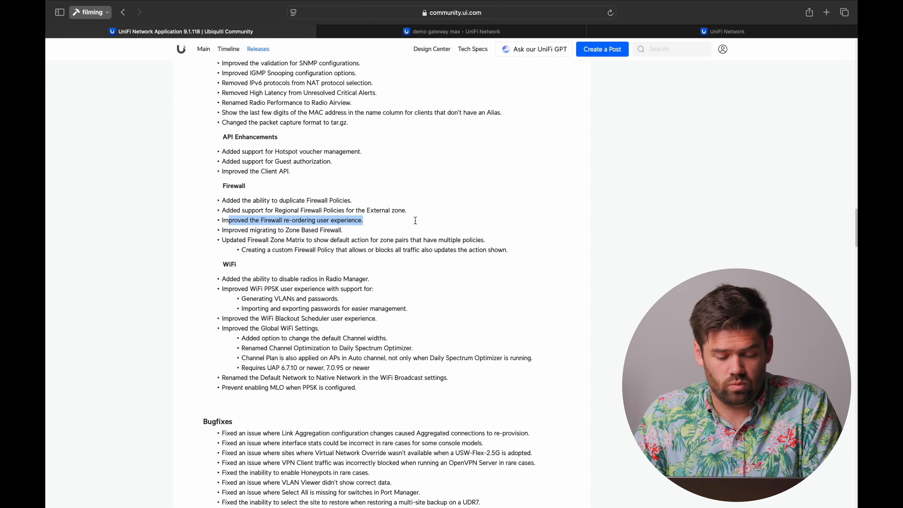
scroll("down", 3)
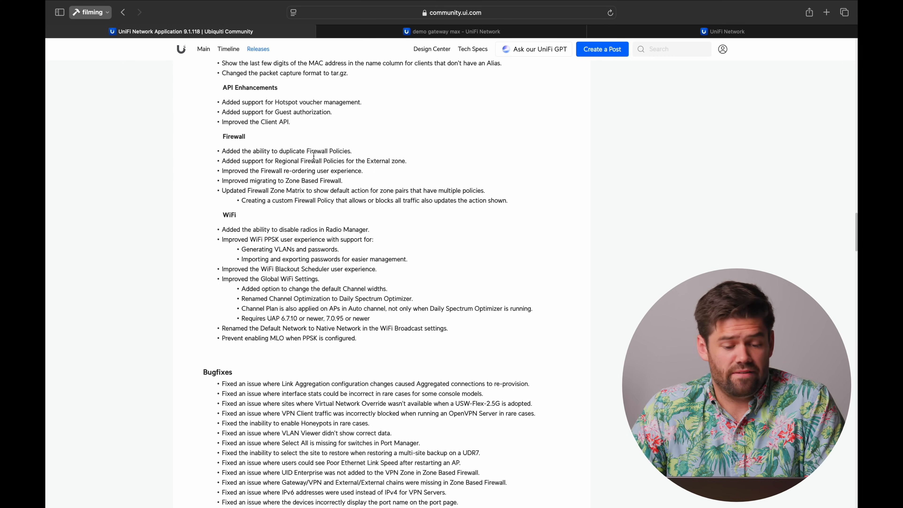
mouse_move(331, 273)
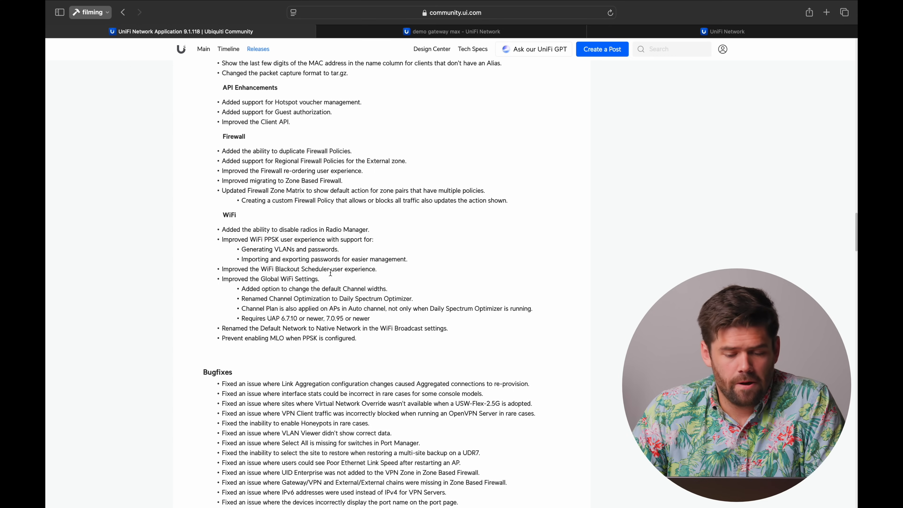
mouse_move(365, 326)
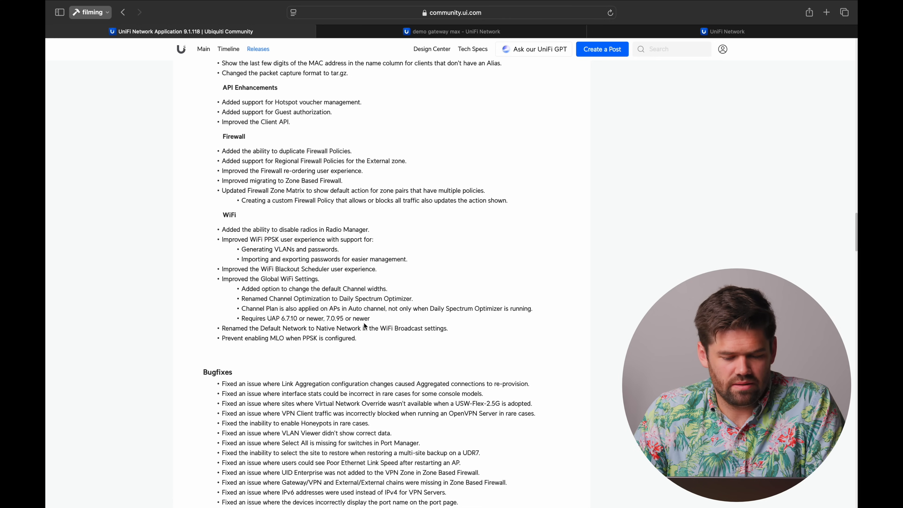
mouse_move(237, 287)
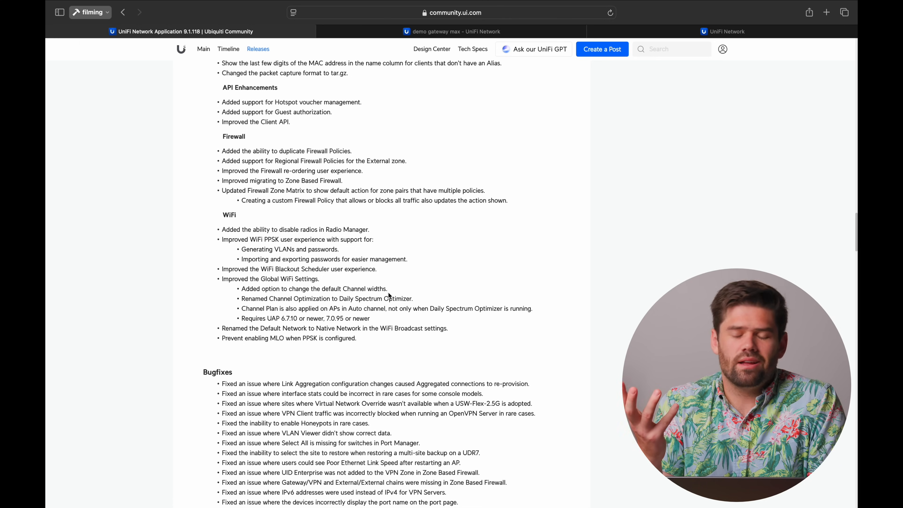
scroll("down", 3)
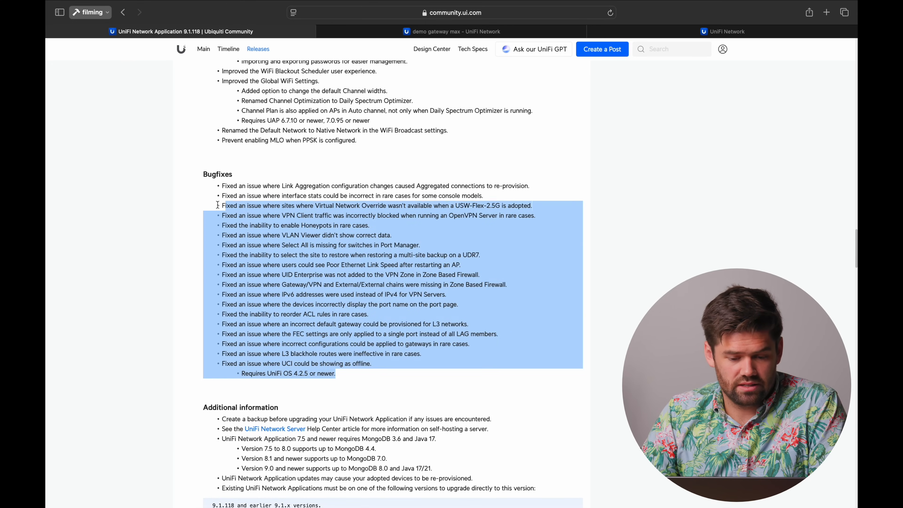
left_click_drag(216, 205, 205, 174)
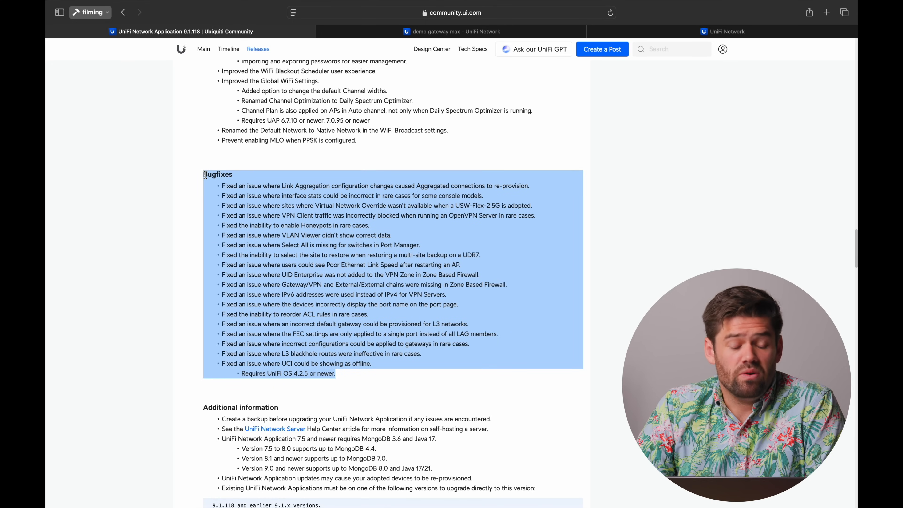